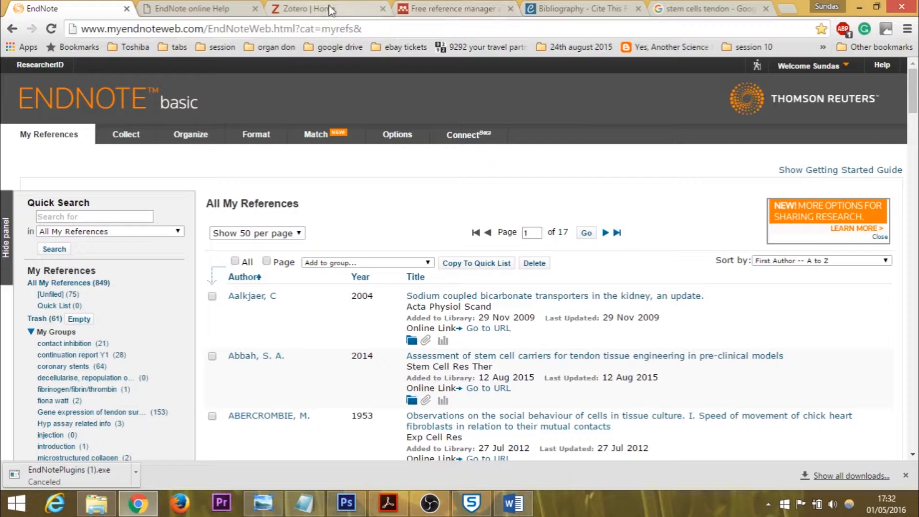
Glance at the Zotero and Mendeley homepages, then return to the EndNote reference library
left_click(302, 8)
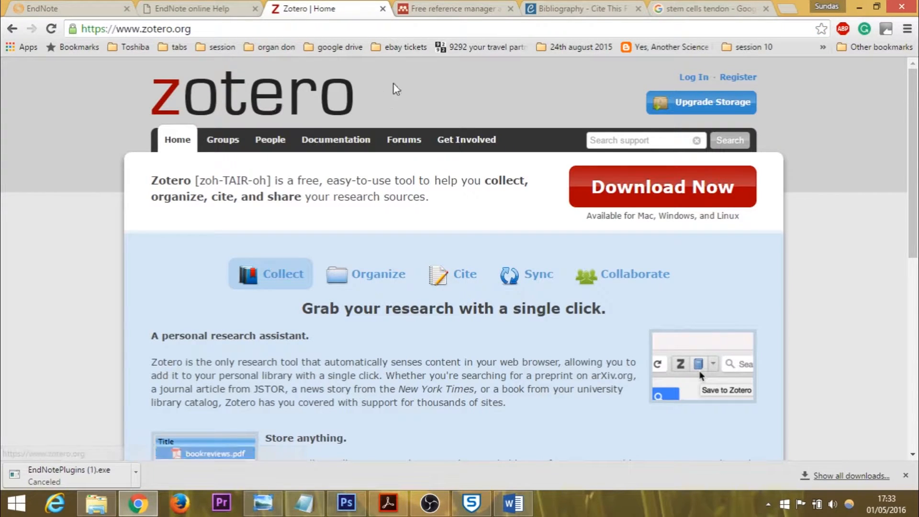
left_click(450, 9)
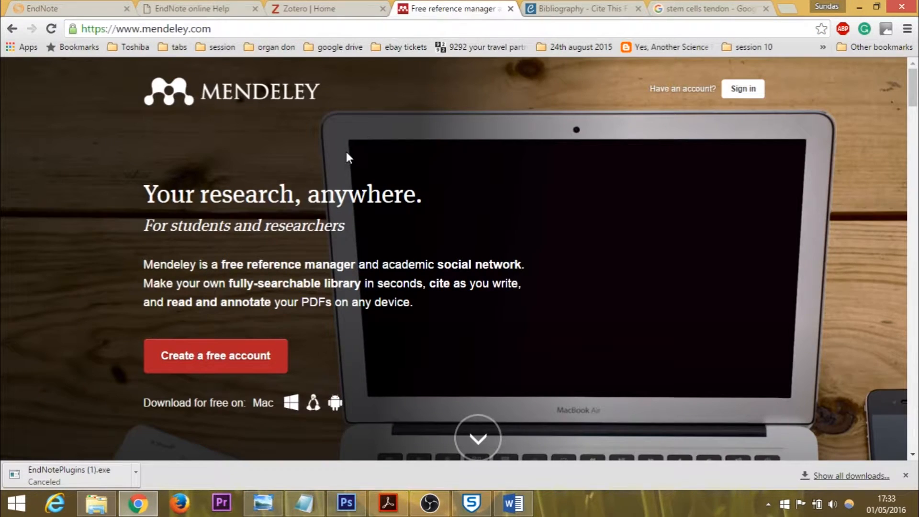
mouse_move(326, 8)
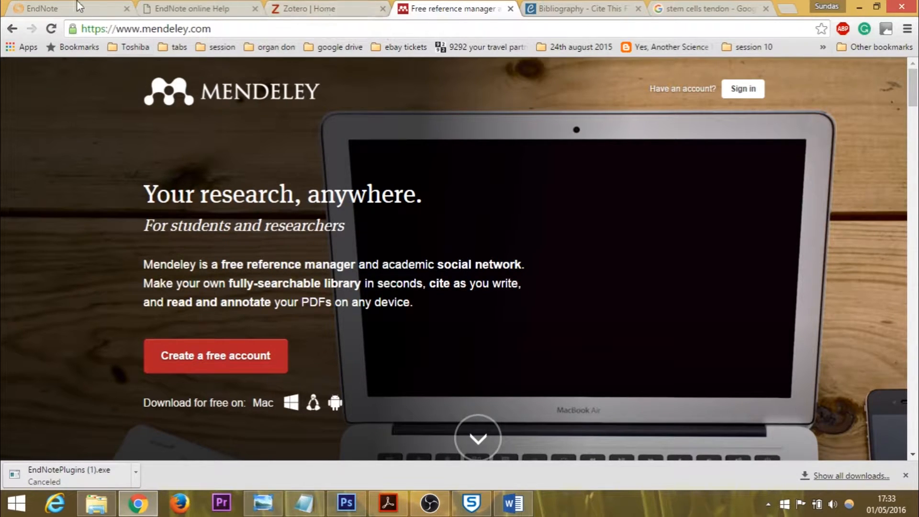
left_click(41, 8)
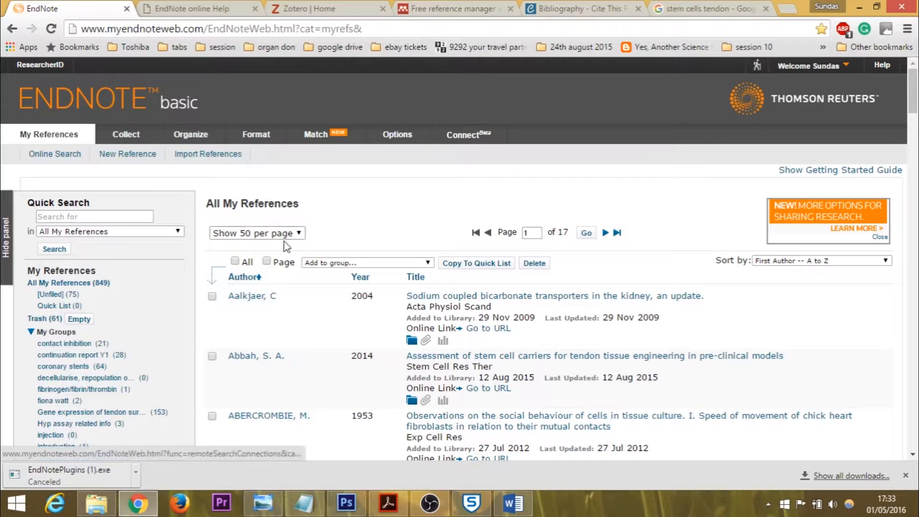
mouse_move(459, 180)
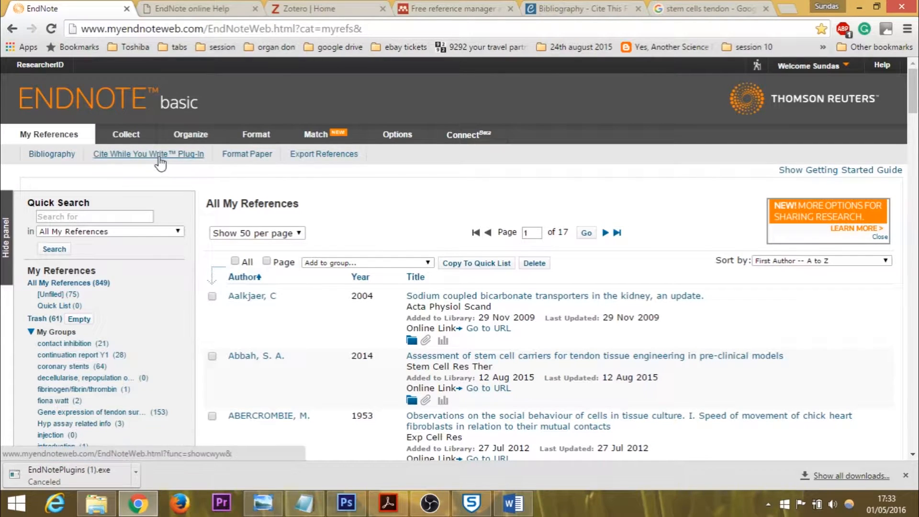
mouse_move(148, 153)
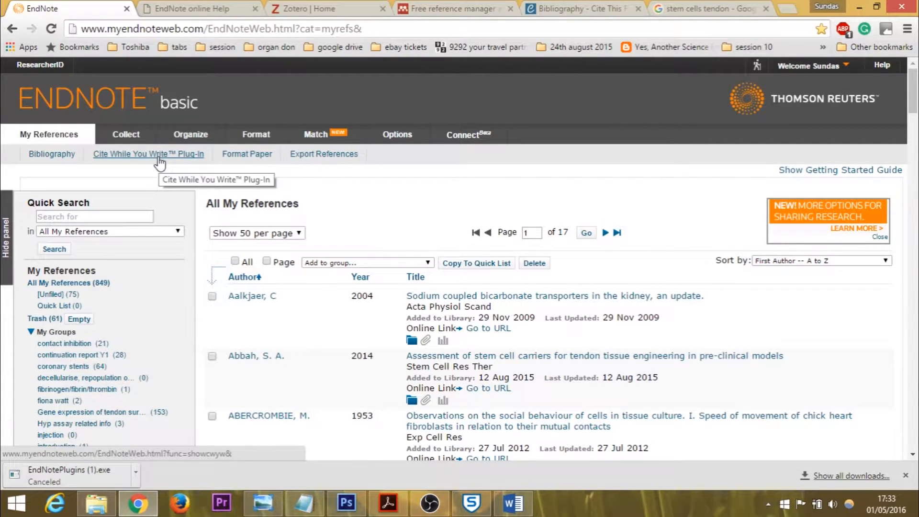
Open the Cite While You Write plug-in page and its Windows installation instructions
left_click(147, 153)
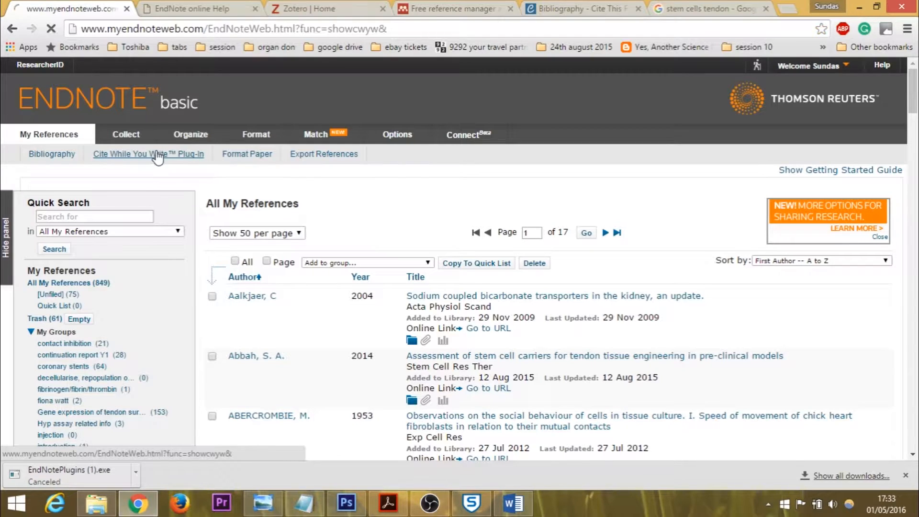
left_click(147, 153)
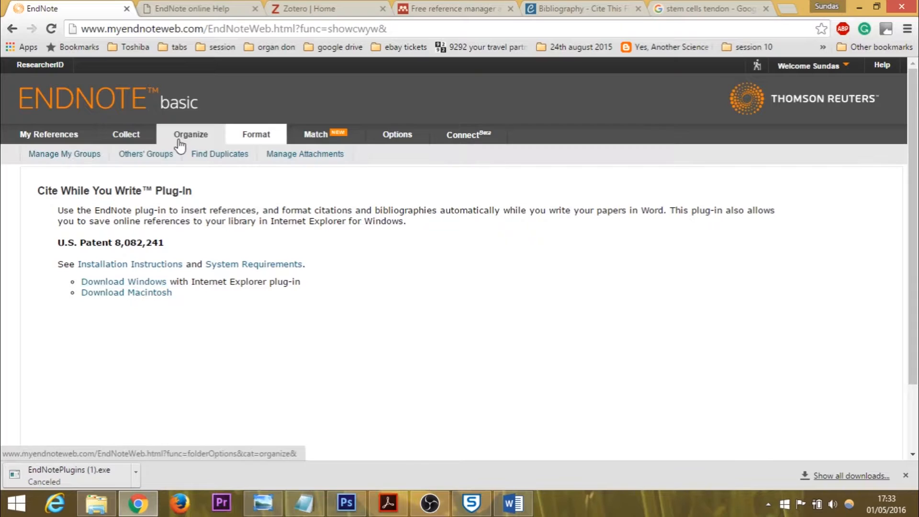
left_click(129, 264)
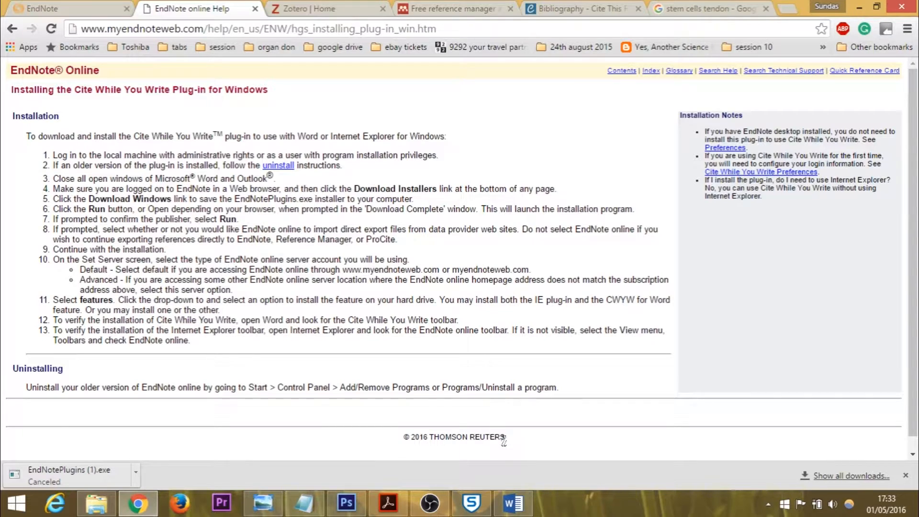
mouse_move(514, 502)
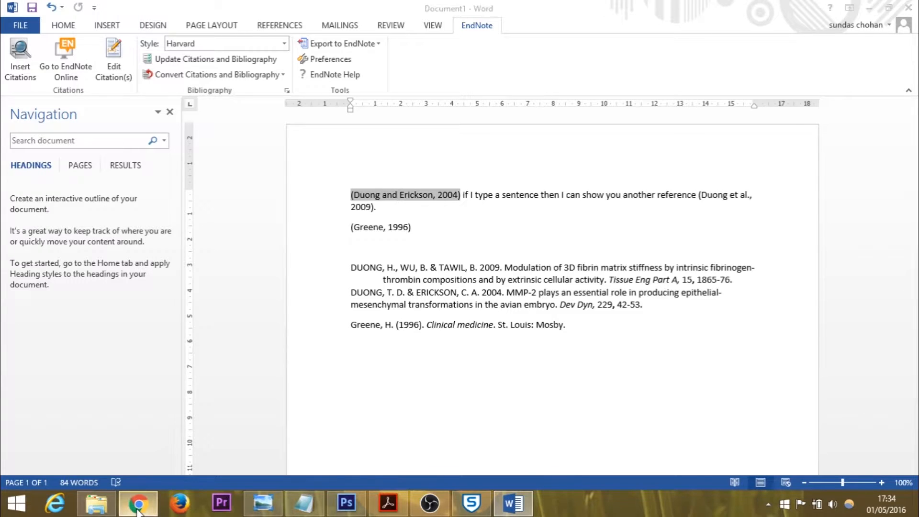
Return to the EndNote browser tab and show the full My References list, scrolling through it
left_click(137, 503)
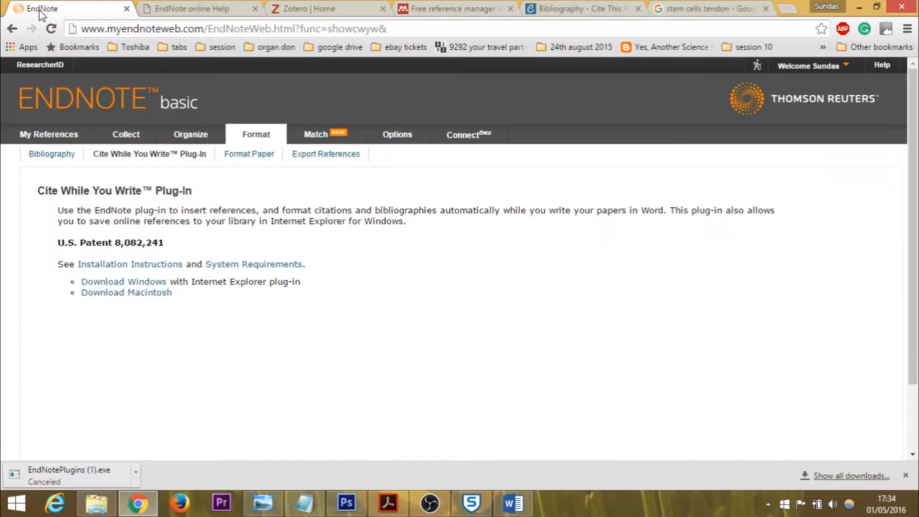
left_click(49, 134)
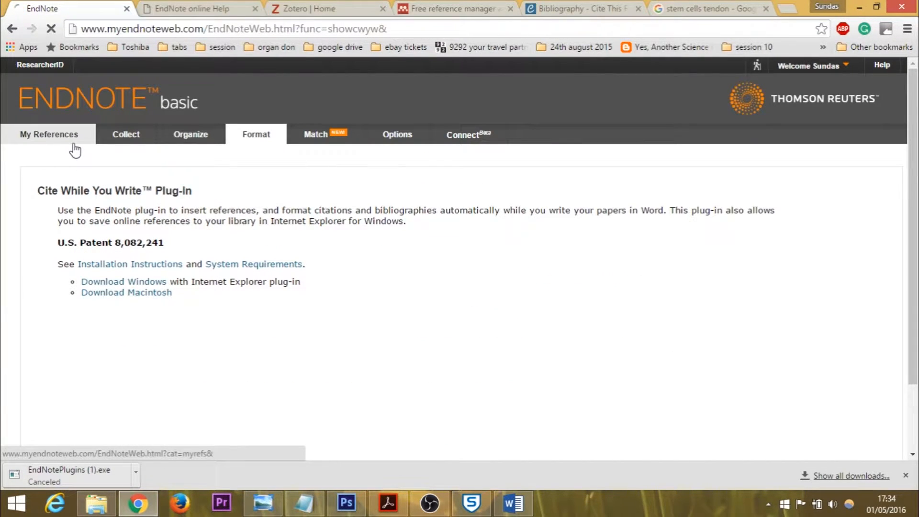
left_click(48, 134)
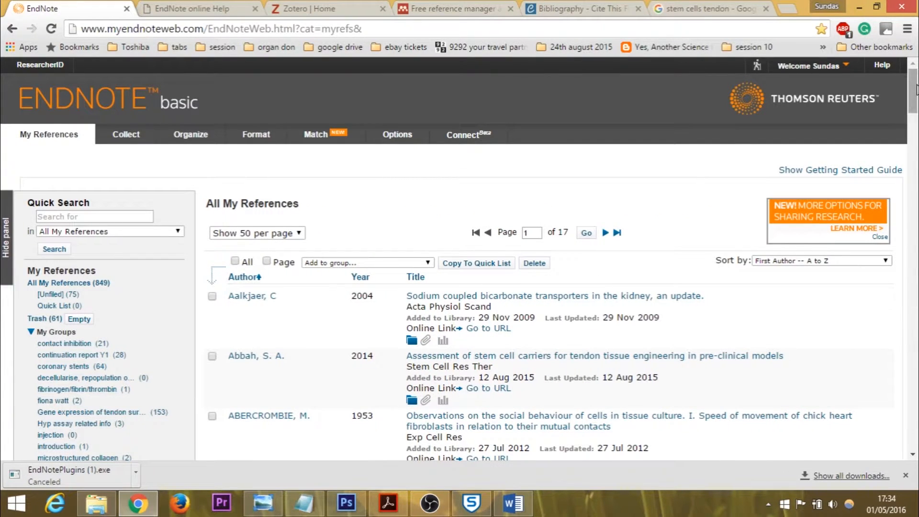
scroll("down", 3)
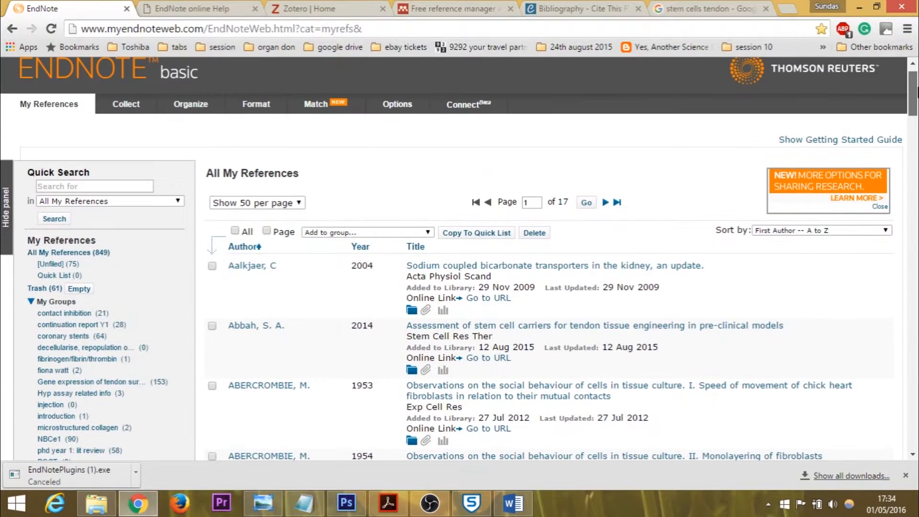
scroll("down", 3)
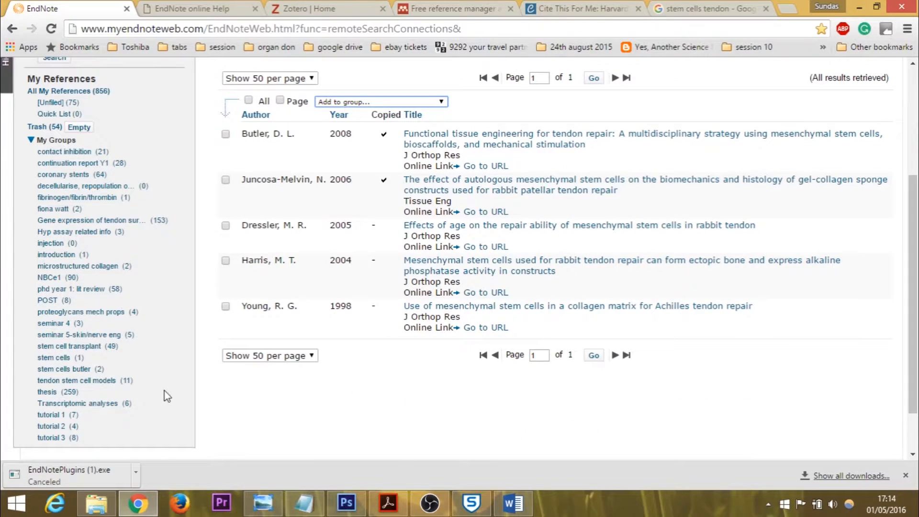
mouse_move(111, 404)
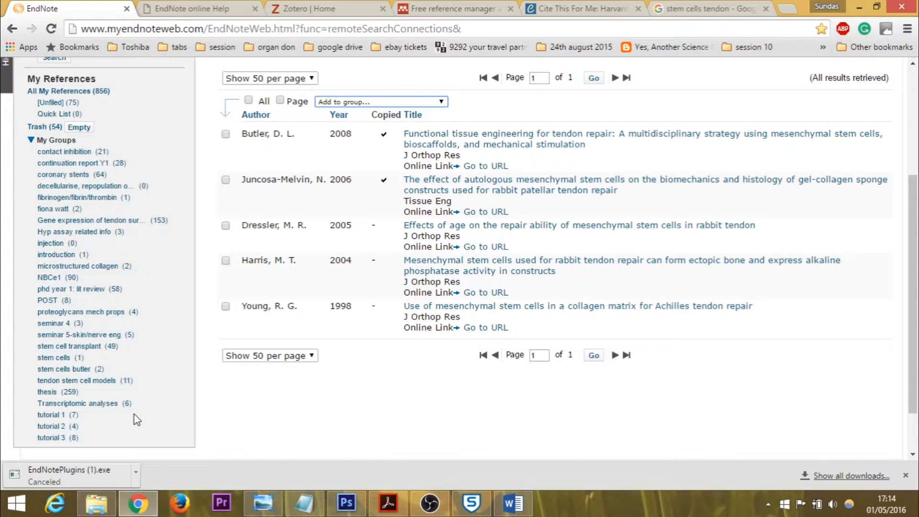
mouse_move(78, 403)
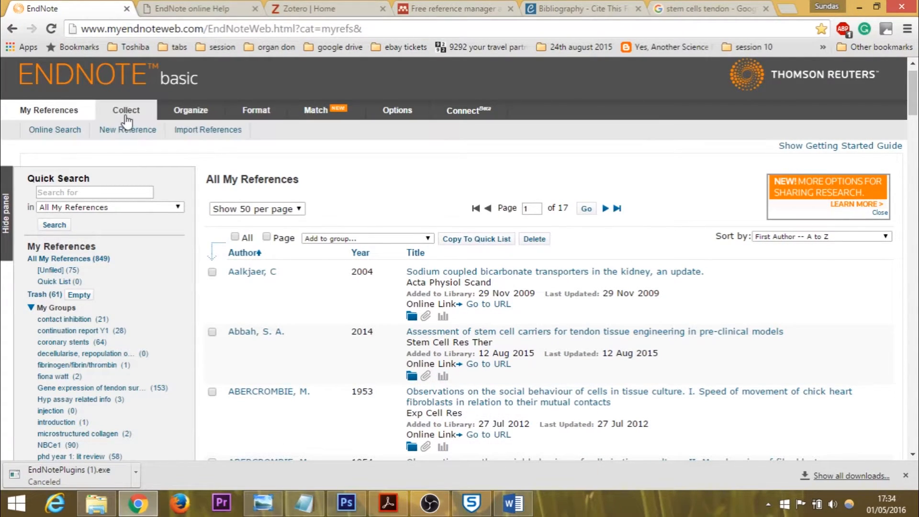
mouse_move(125, 109)
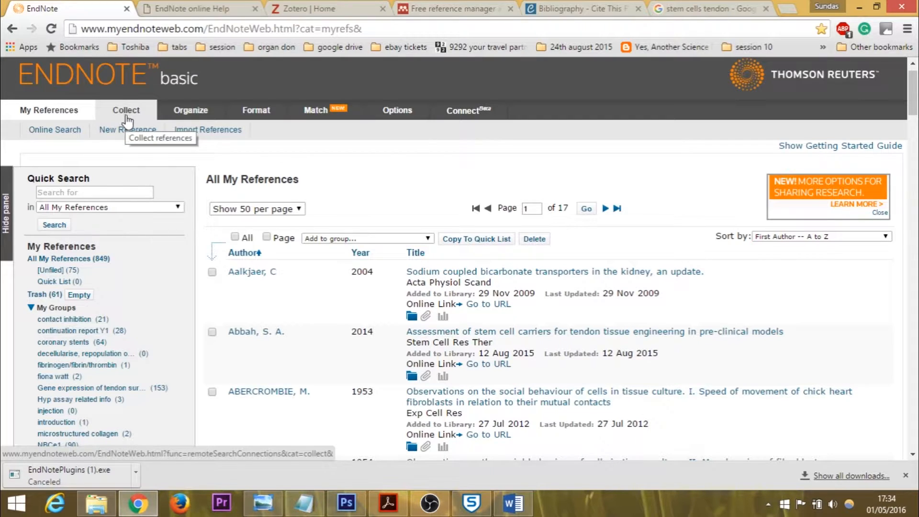
Start an online search from Collect and connect to the PubMed database
left_click(54, 129)
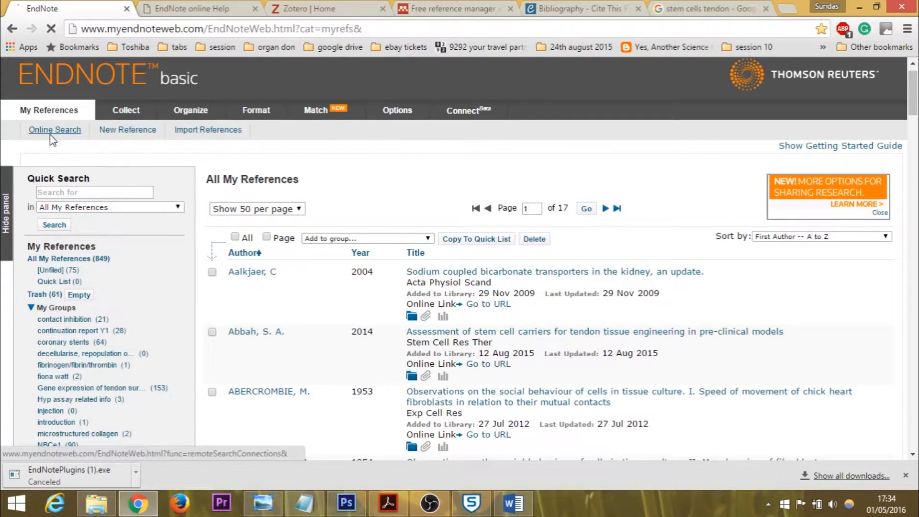
left_click(55, 129)
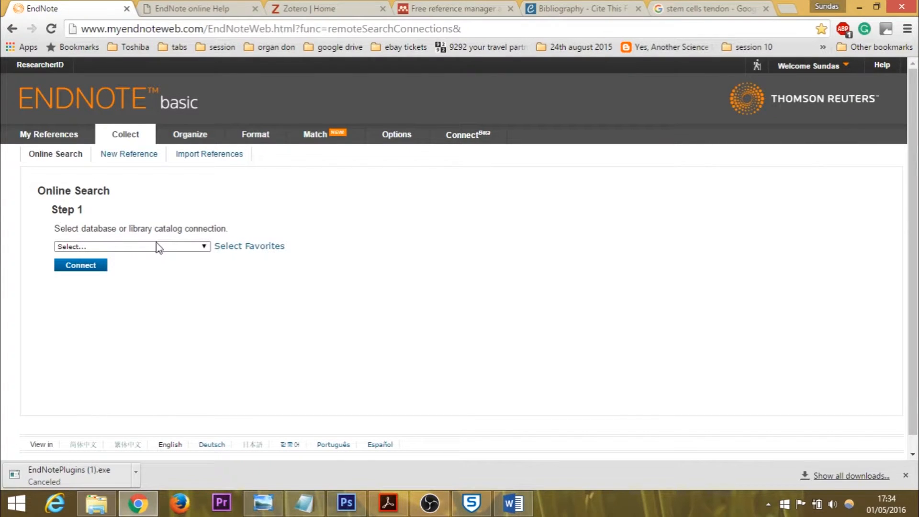
left_click(130, 246)
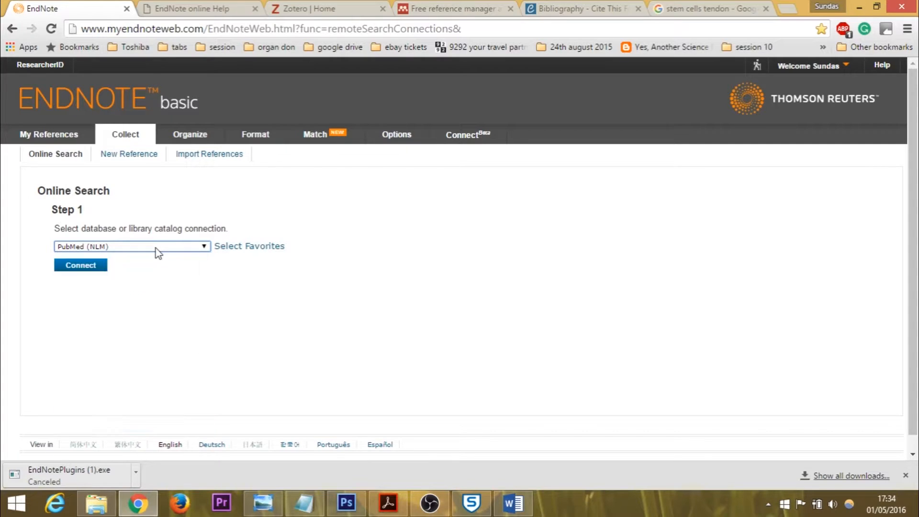
mouse_move(136, 254)
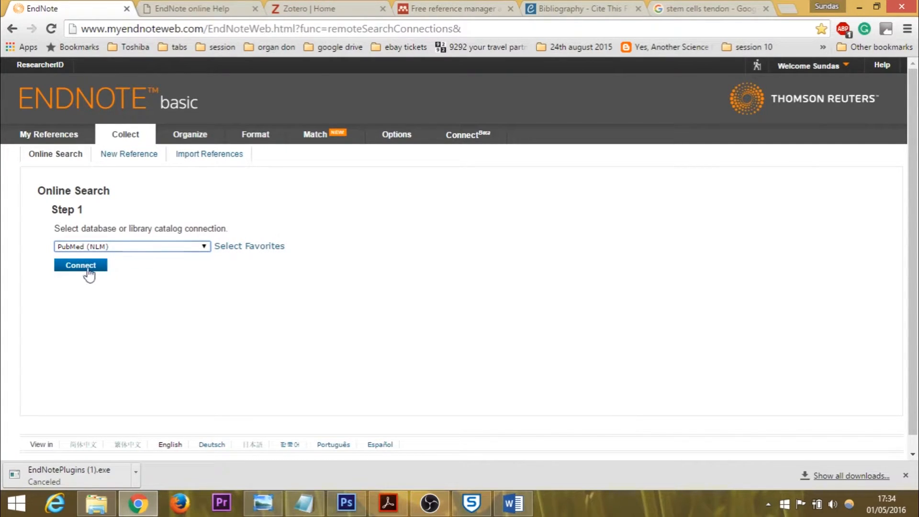
mouse_move(81, 265)
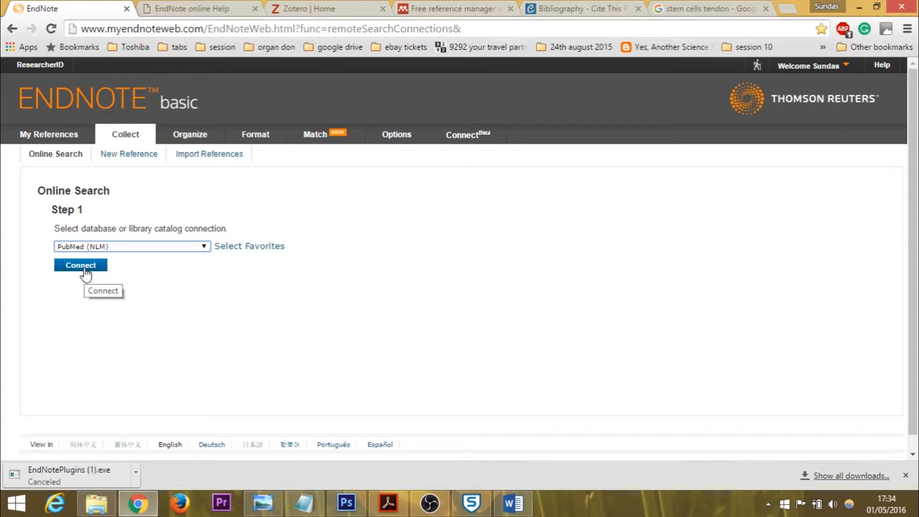
left_click(81, 265)
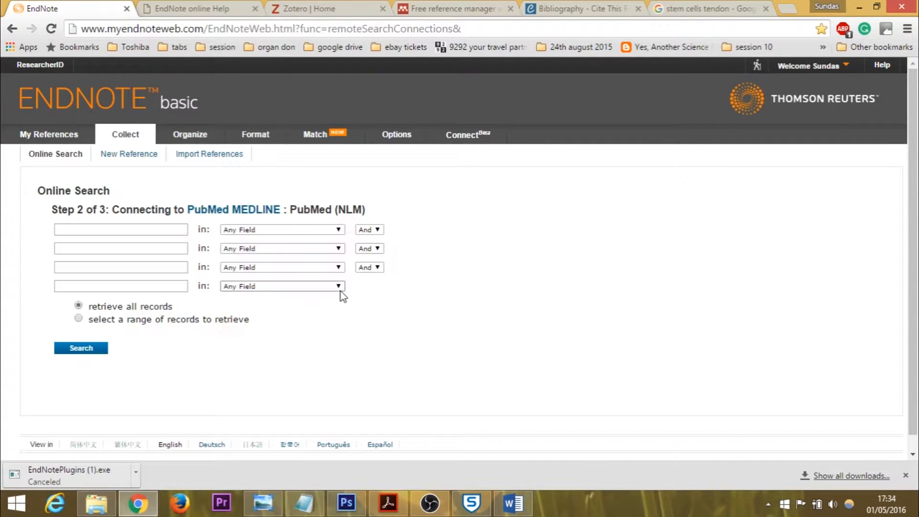
Enter 'stem cells' and 'tendon' as search terms, both restricted to the Title field
left_click(121, 229)
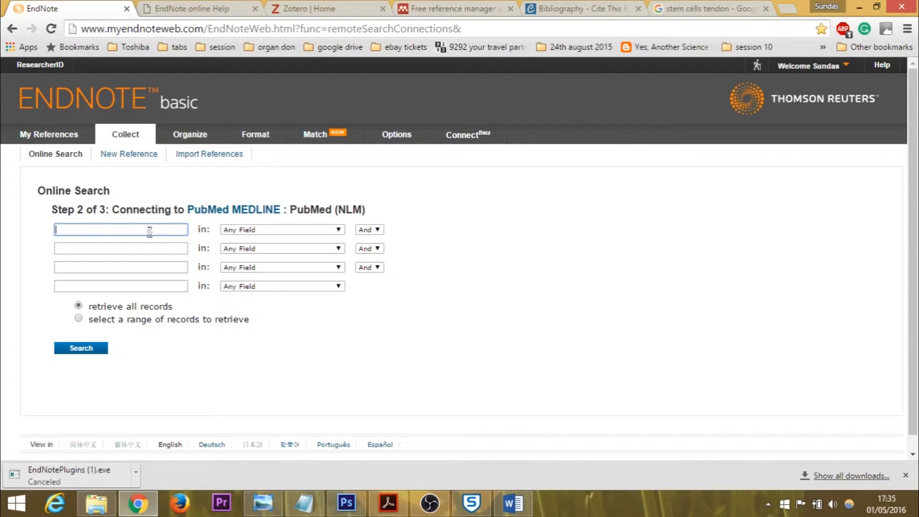
type("stem cells")
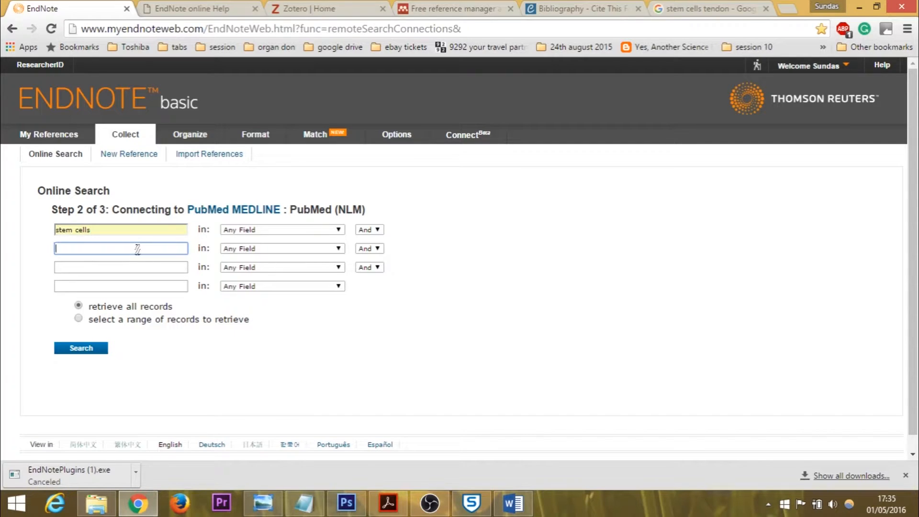
type("tendon")
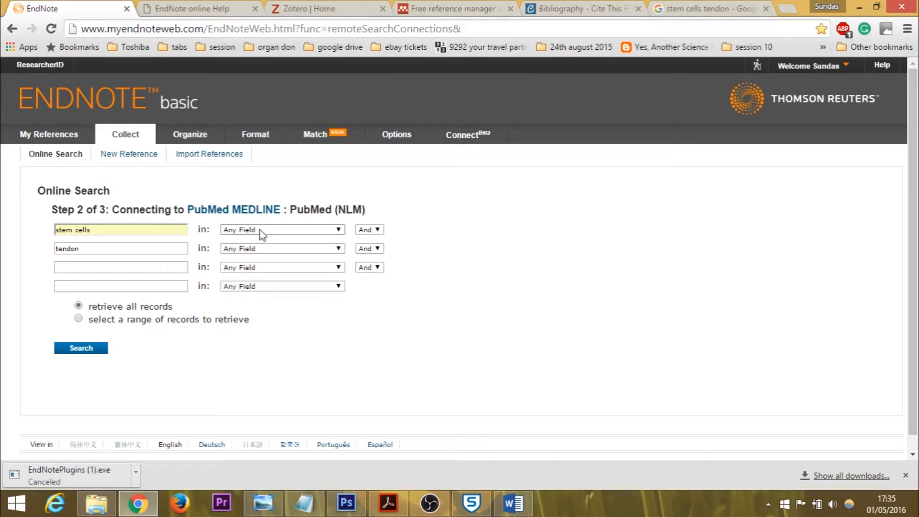
left_click(282, 228)
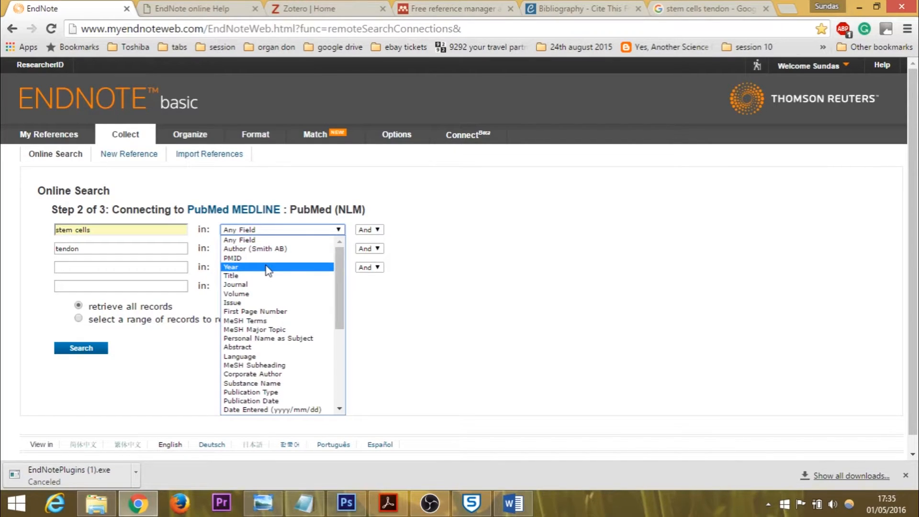
mouse_move(287, 285)
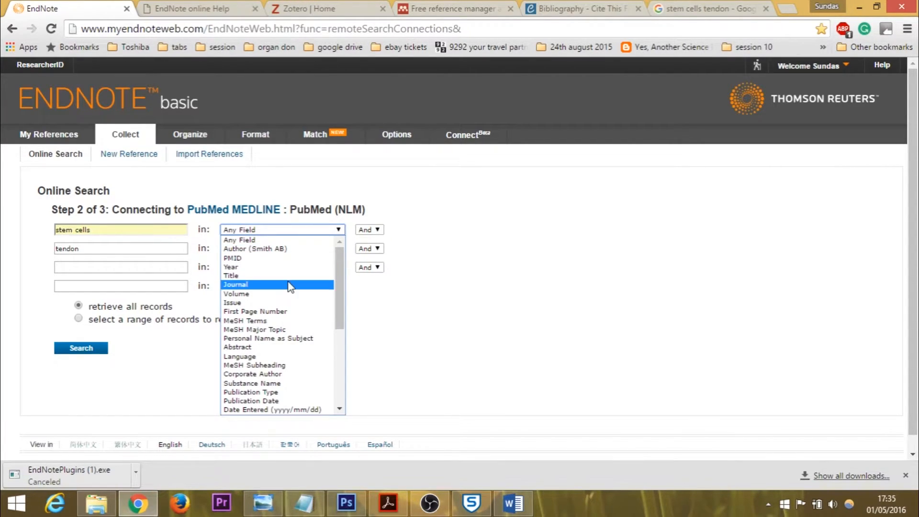
left_click(230, 276)
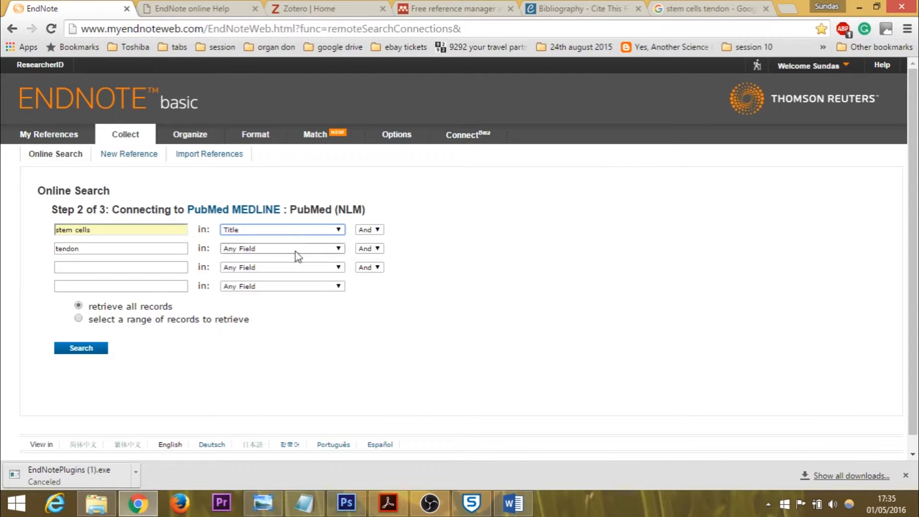
left_click(282, 248)
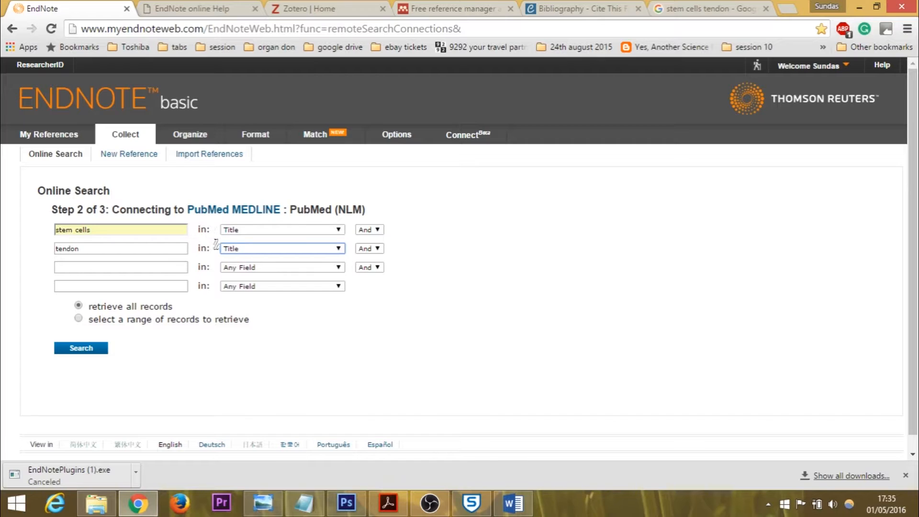
left_click(281, 248)
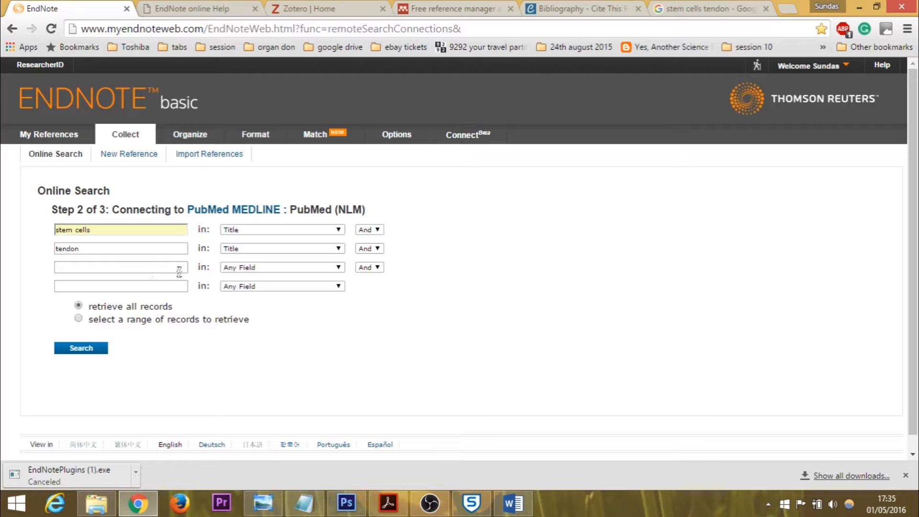
left_click(281, 267)
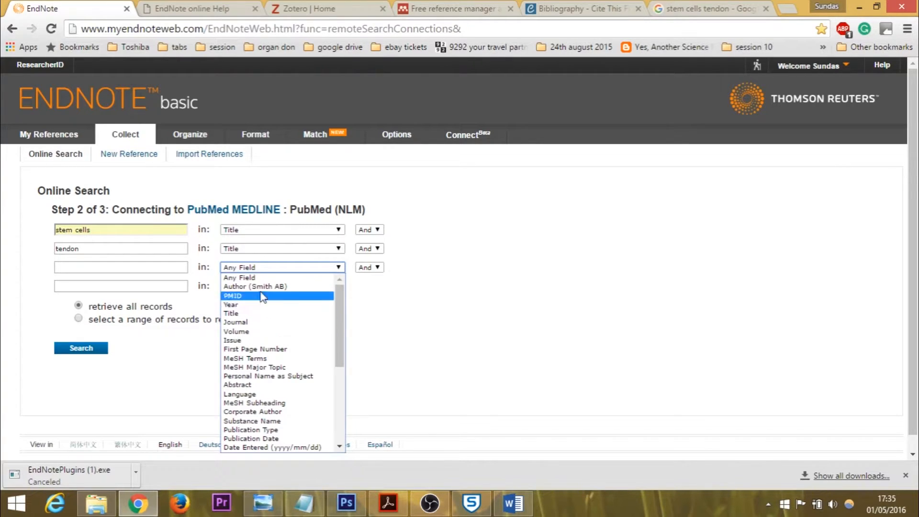
mouse_move(235, 323)
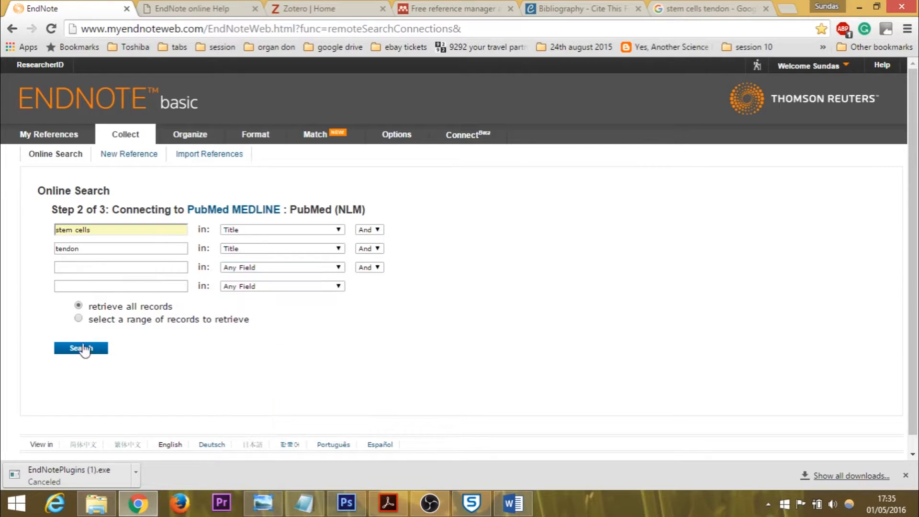
Add 'butler' as an Author term and run the search, returning five tendon-repair articles
left_click(81, 348)
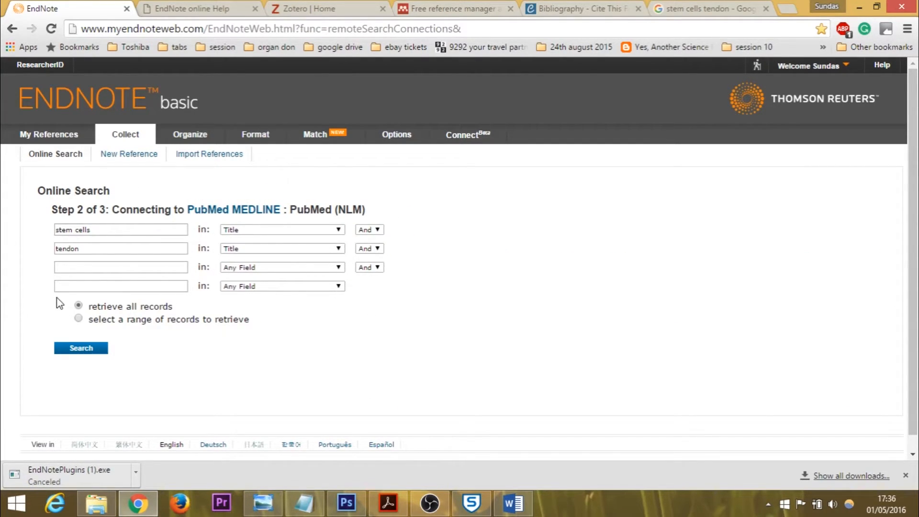
mouse_move(249, 216)
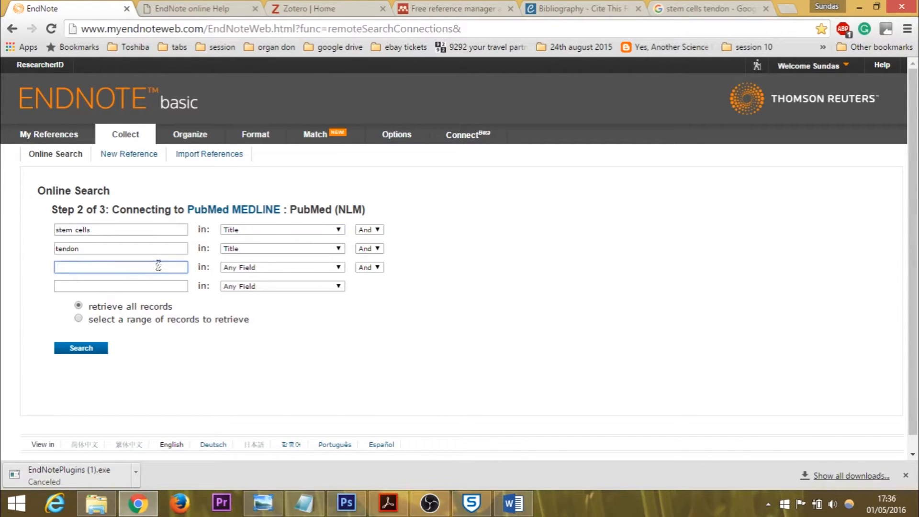
type("butler")
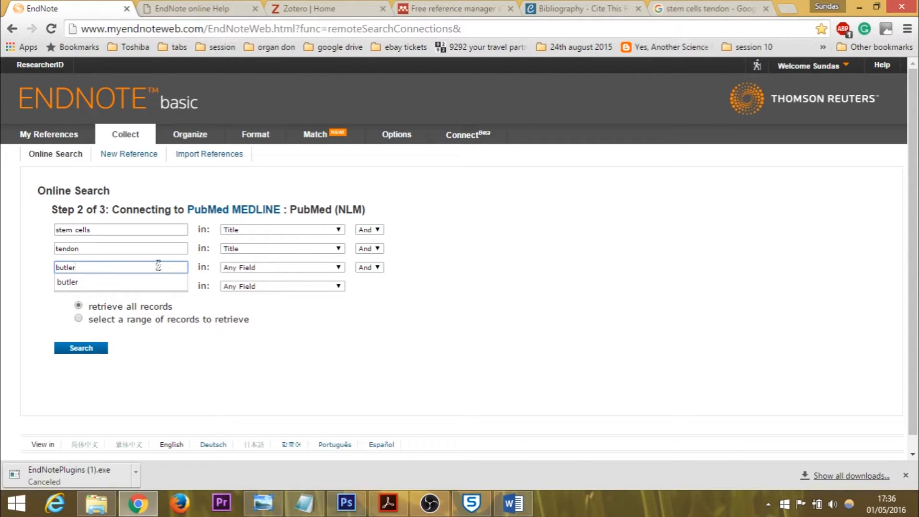
left_click(282, 267)
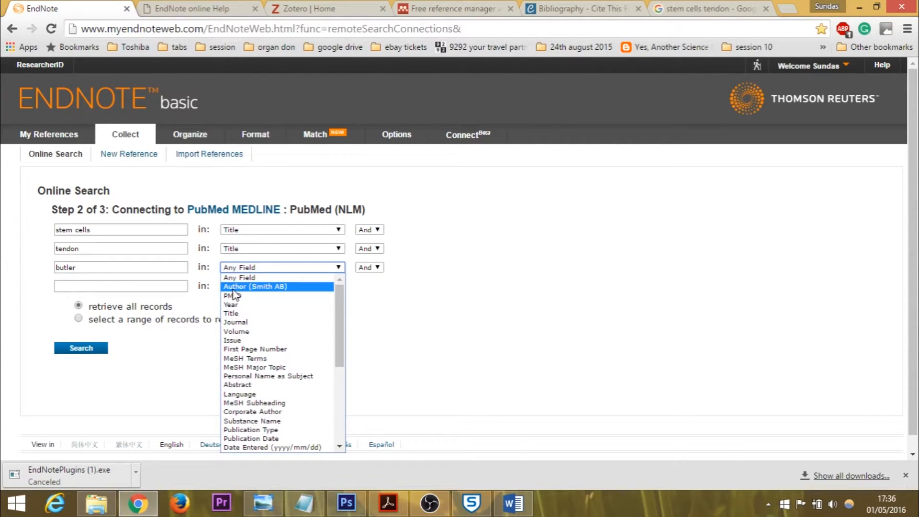
left_click(255, 286)
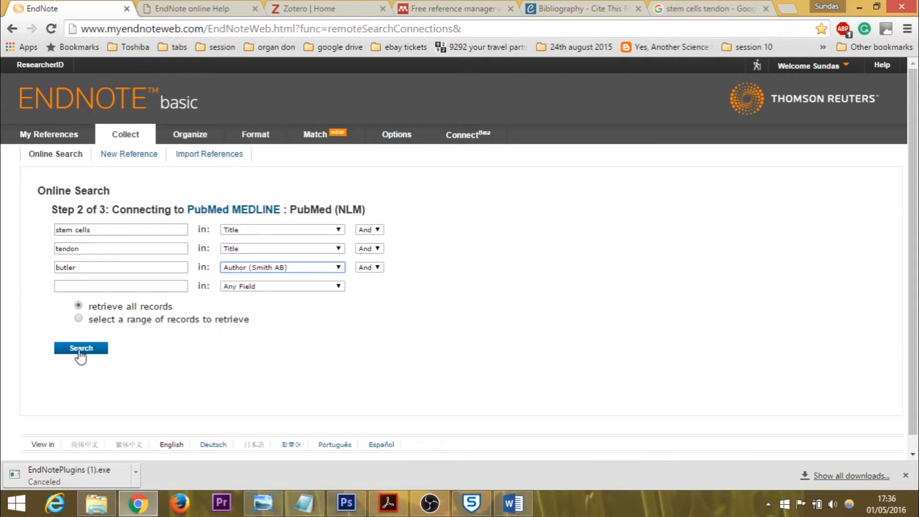
left_click(80, 348)
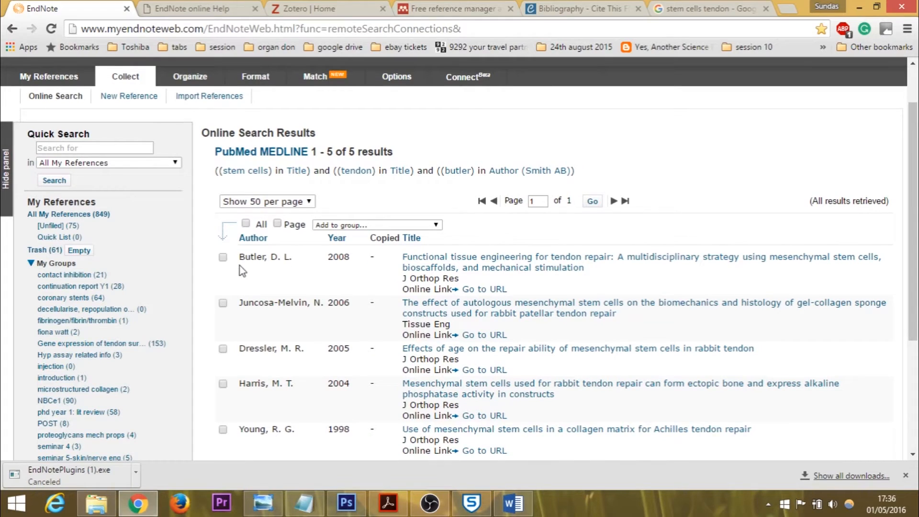
mouse_move(212, 273)
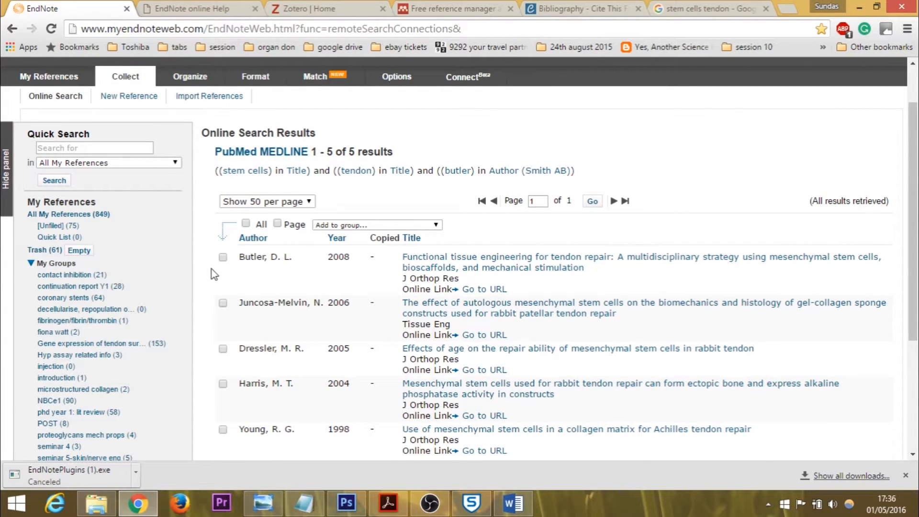
Add the Butler 2008 and Juncosa-Melvin 2006 results to a new group named 'example'
left_click(223, 256)
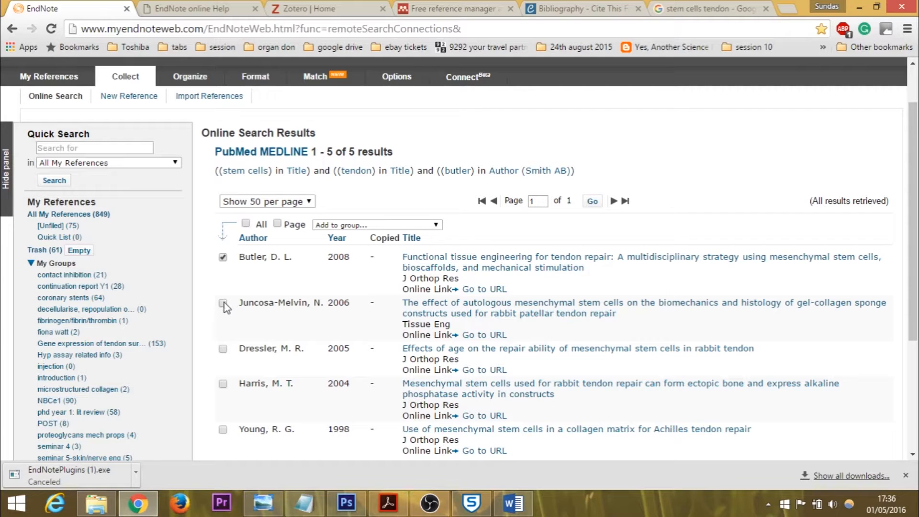
left_click(222, 303)
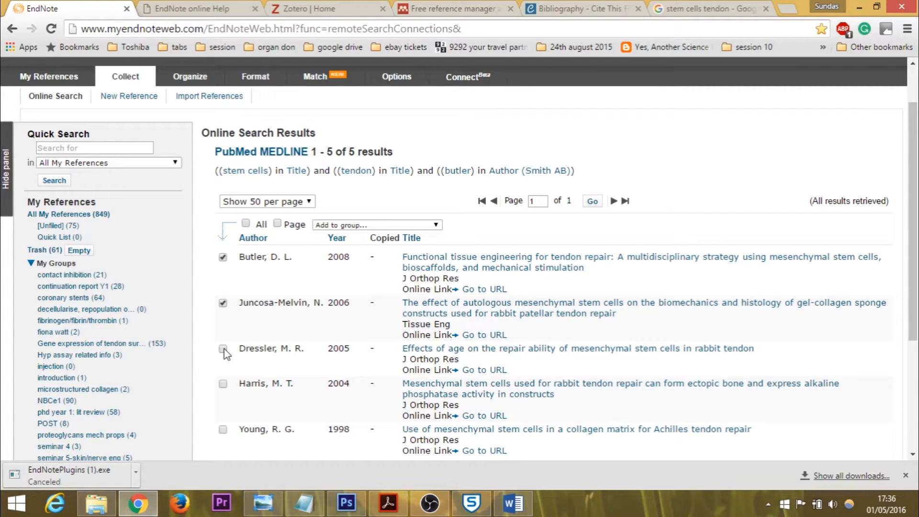
left_click(377, 225)
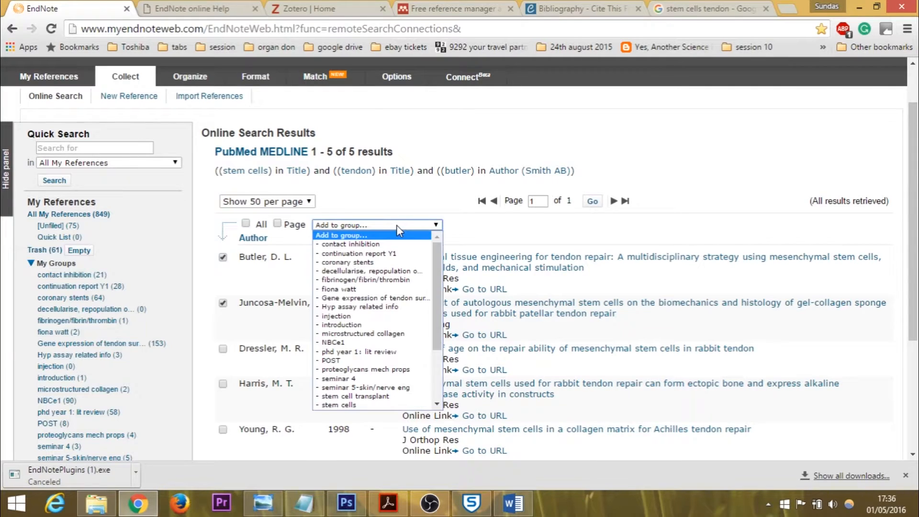
scroll("down", 3)
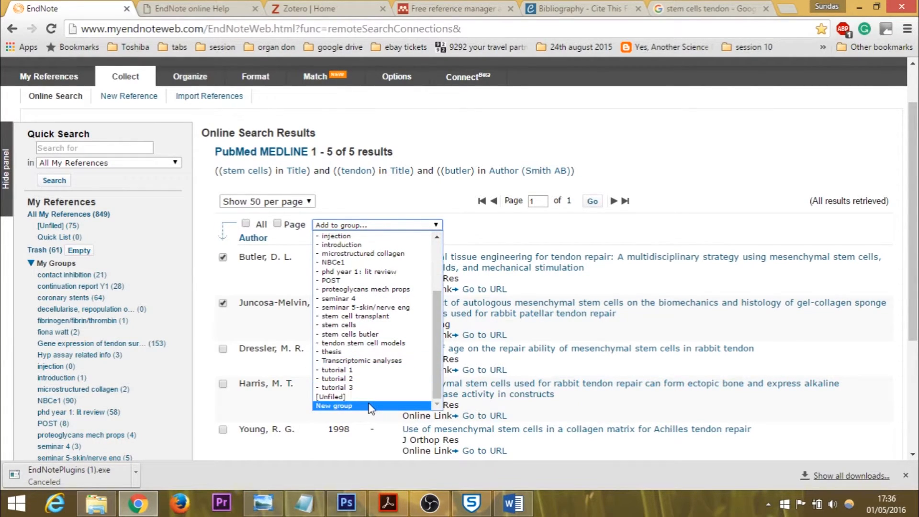
left_click(334, 406)
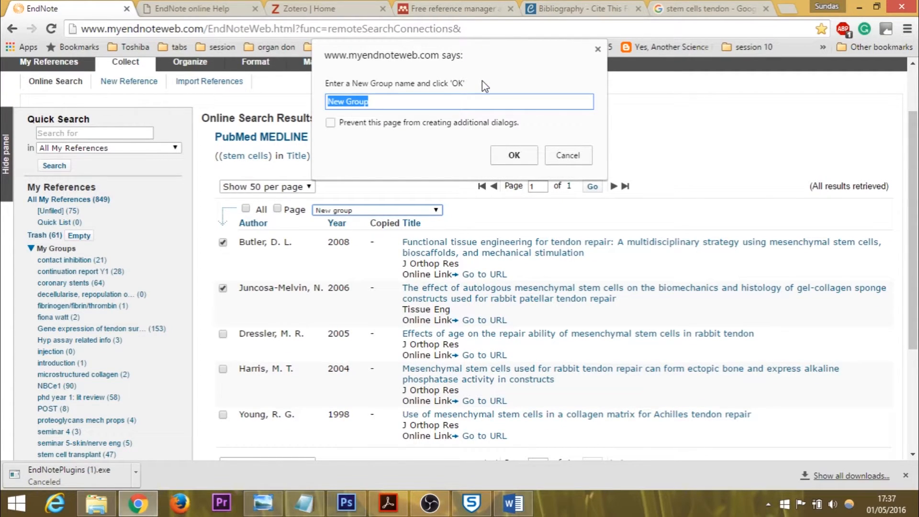
type("example")
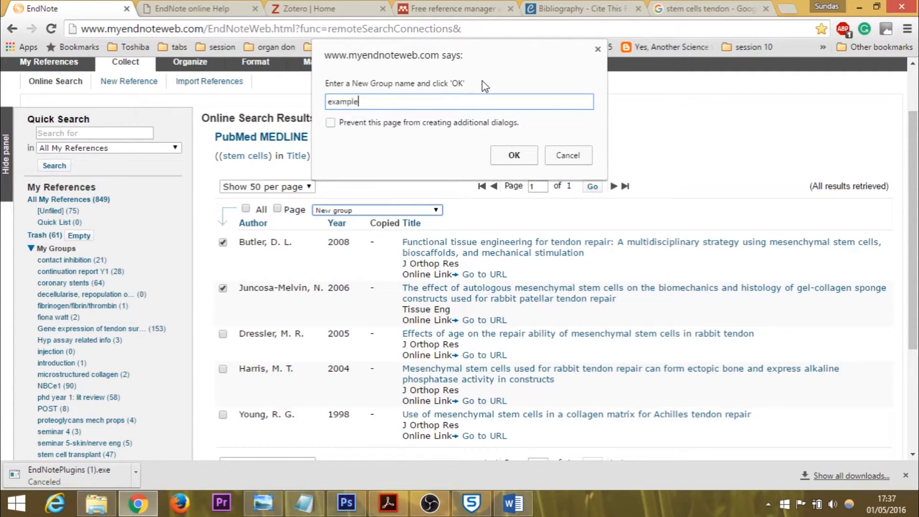
left_click(513, 155)
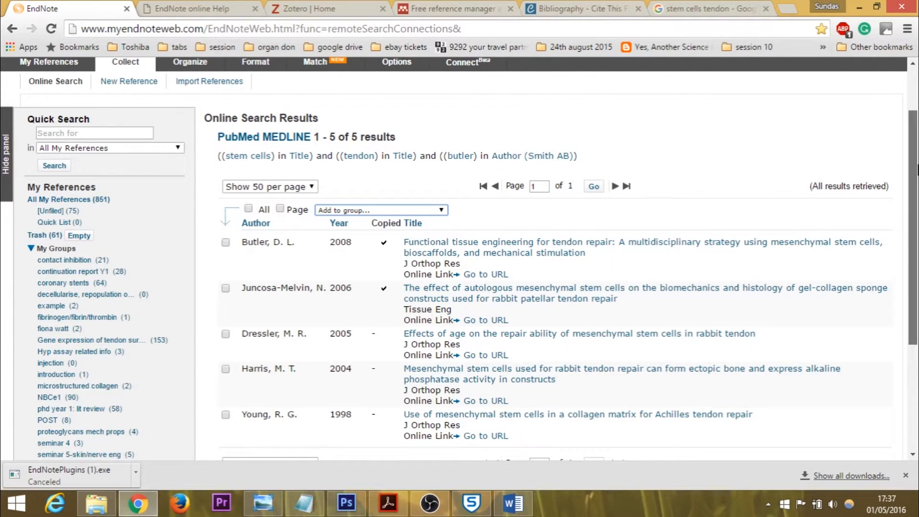
View the example group under My Groups, then switch to the Word document
scroll("down", 3)
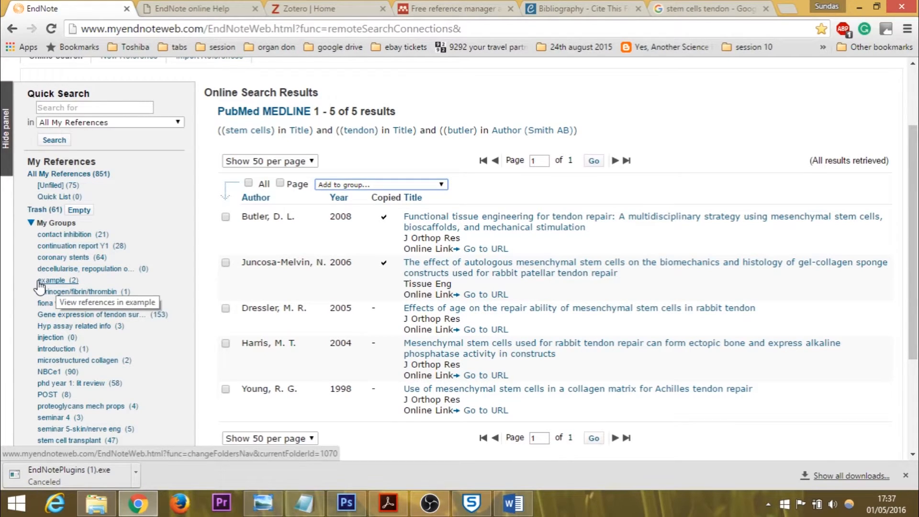
mouse_move(79, 285)
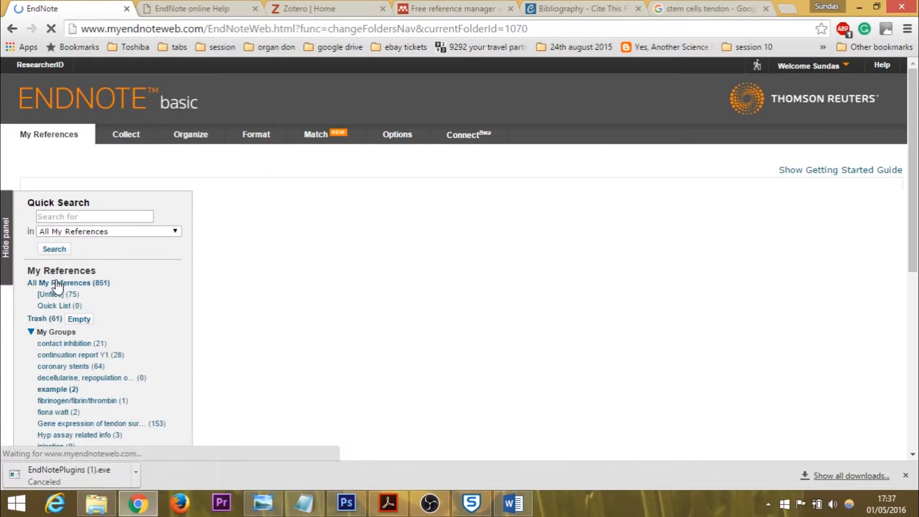
left_click(58, 389)
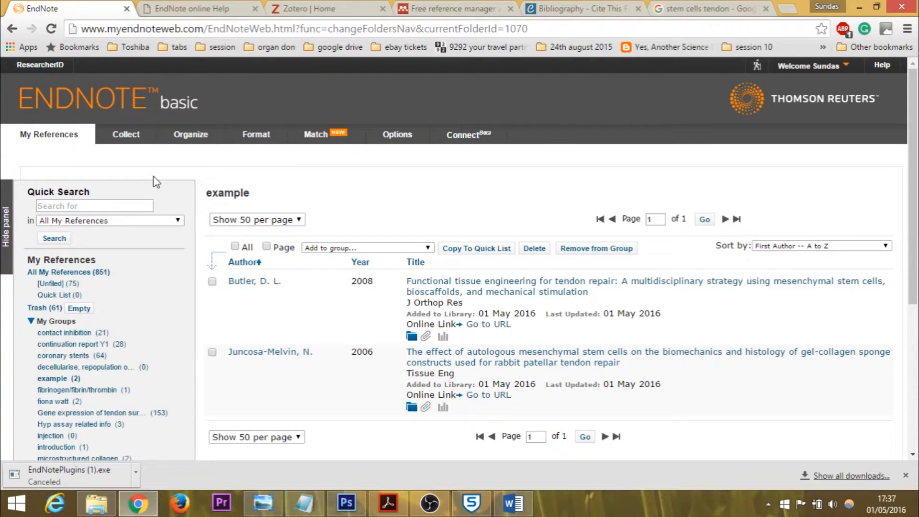
mouse_move(135, 155)
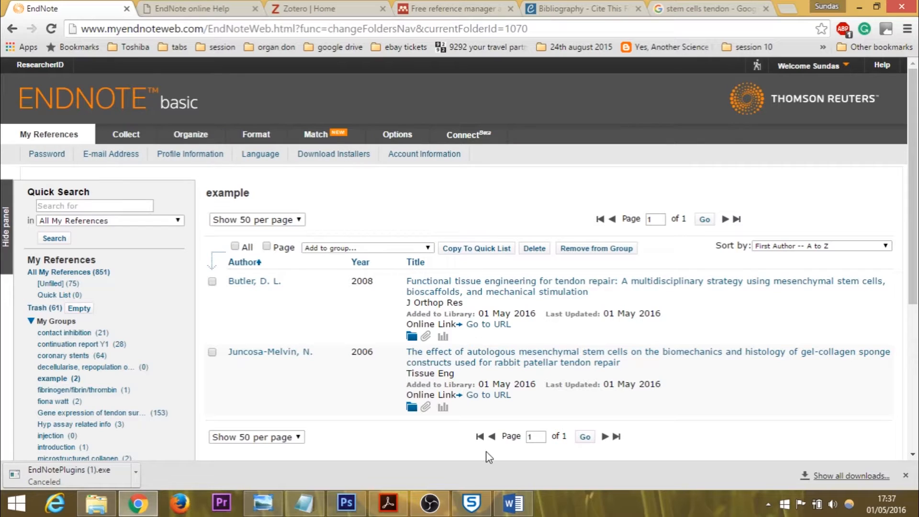
mouse_move(513, 502)
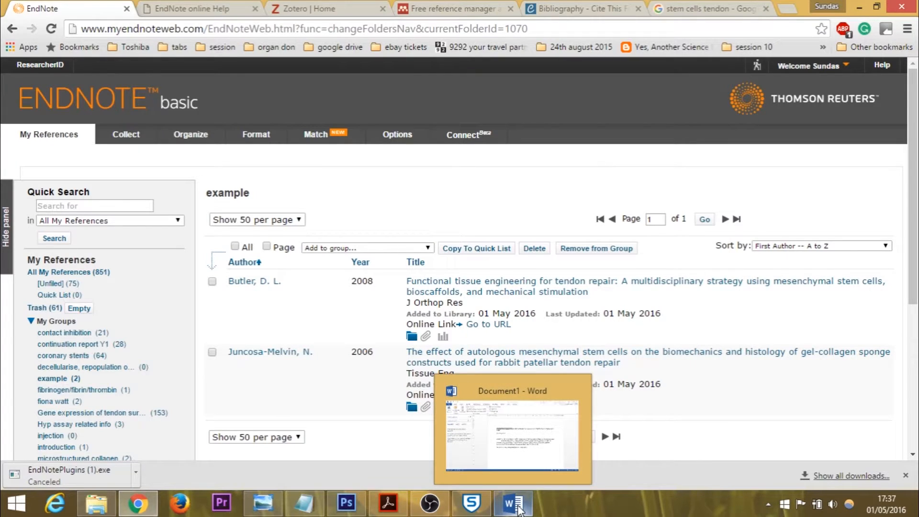
left_click(512, 503)
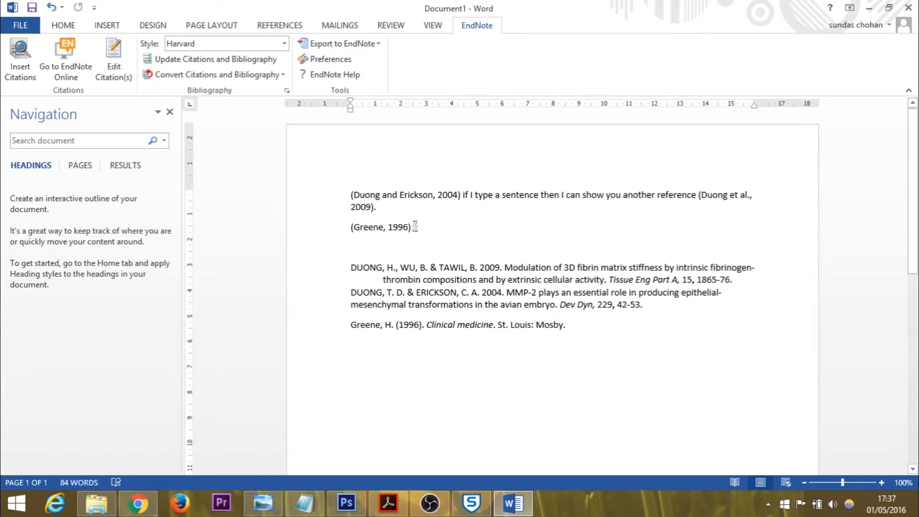
Search my references for butler and insert the Butler 2008 tendon repair citation
left_click(20, 57)
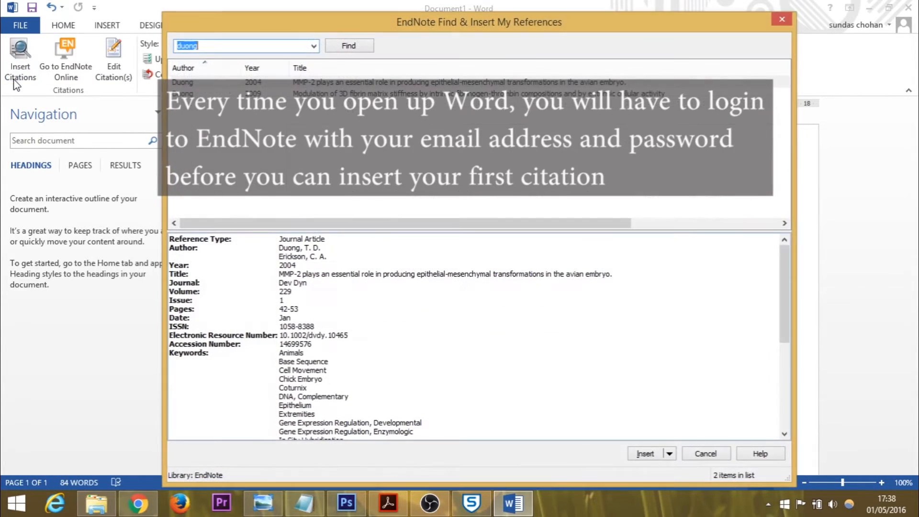
type("bu")
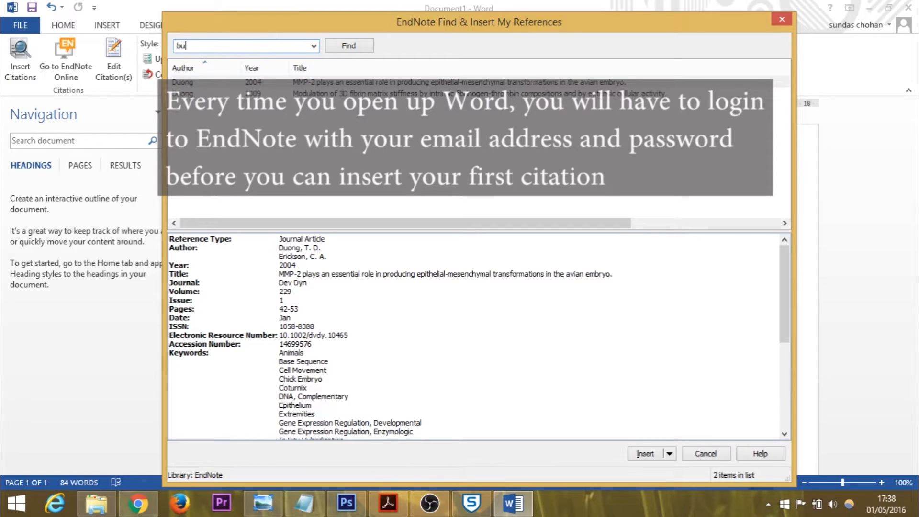
left_click(348, 46)
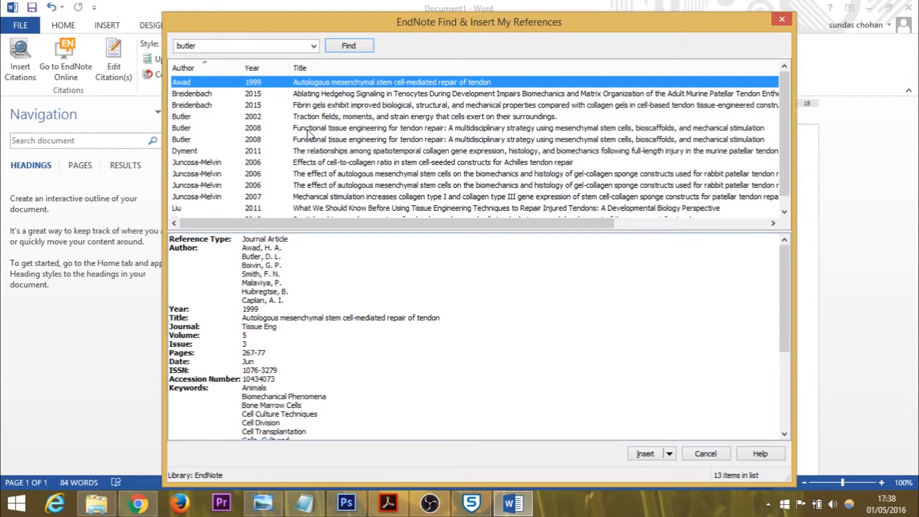
mouse_move(314, 134)
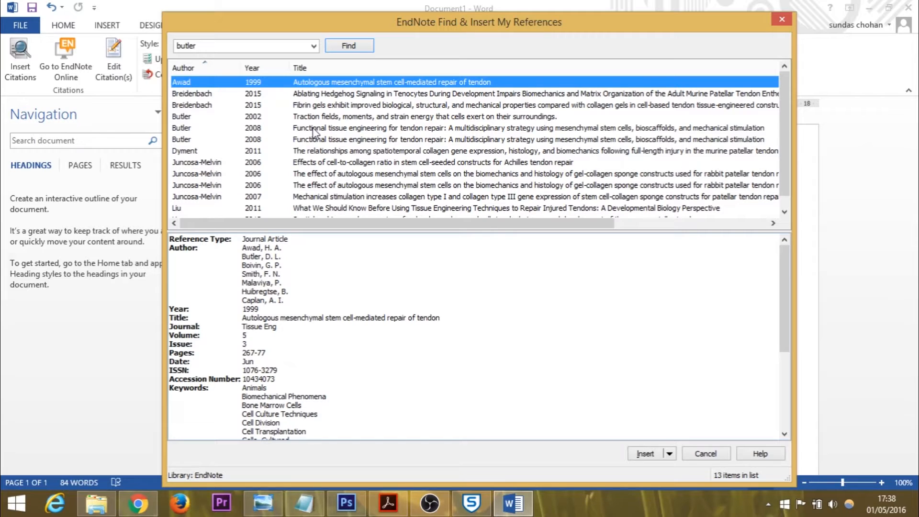
left_click(645, 452)
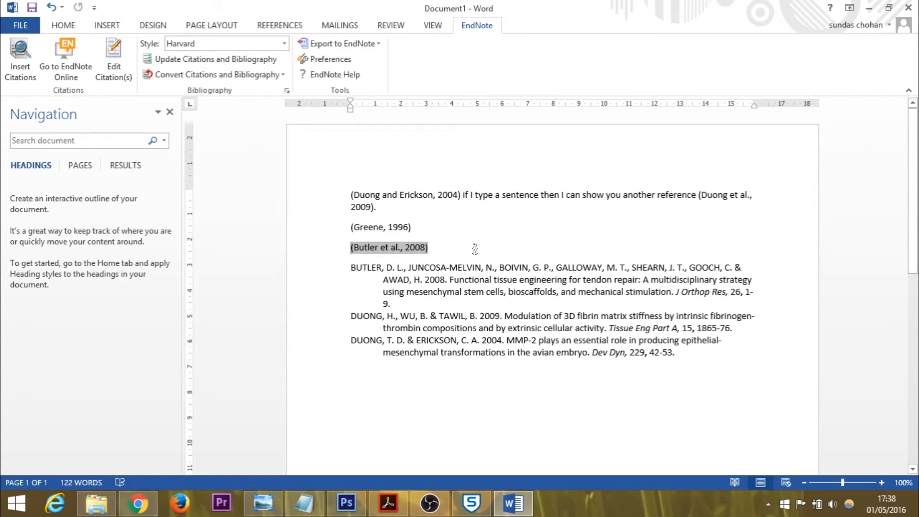
mouse_move(331, 274)
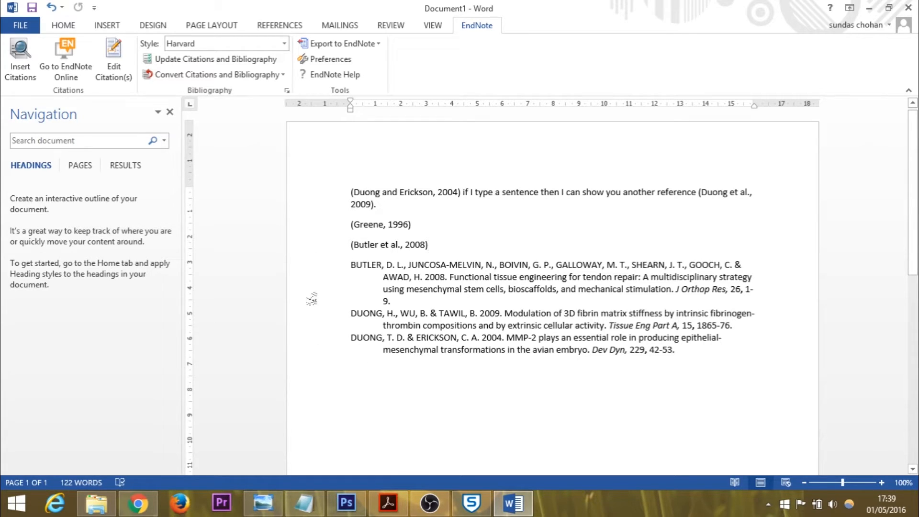
mouse_move(398, 220)
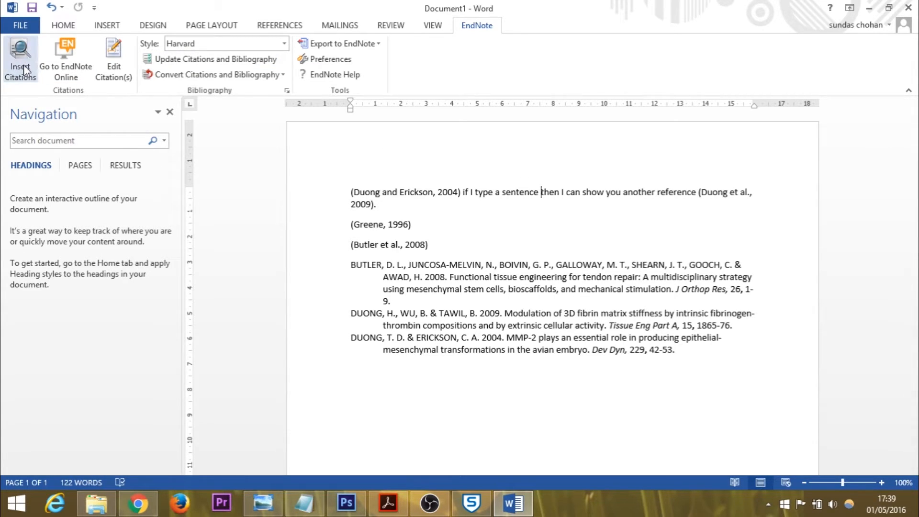
Reopen the citation finder to insert the 2011 Butler article
left_click(20, 59)
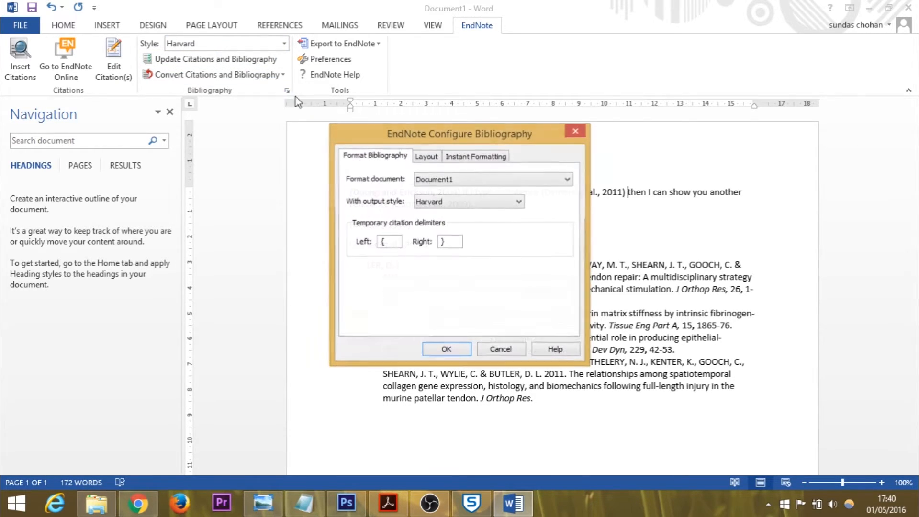
Set the bibliography output style to Vancouver numbered format and apply it
left_click(517, 201)
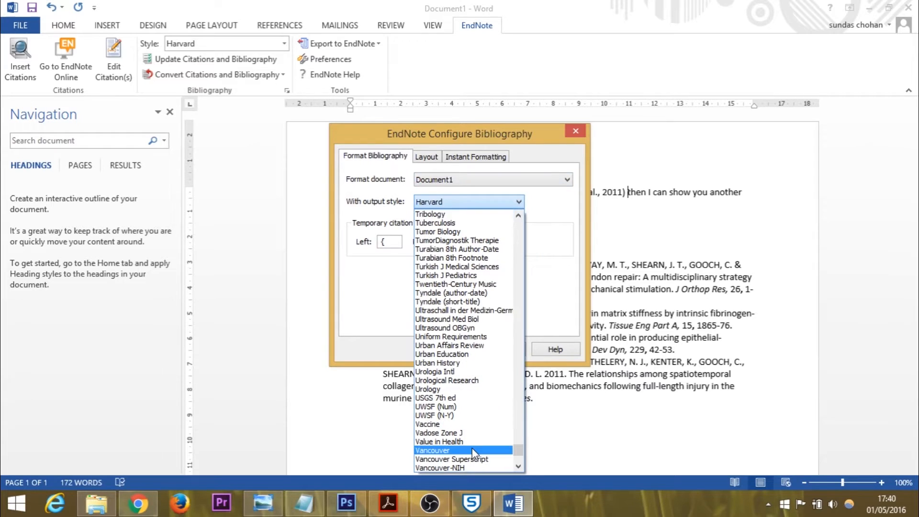
left_click(432, 450)
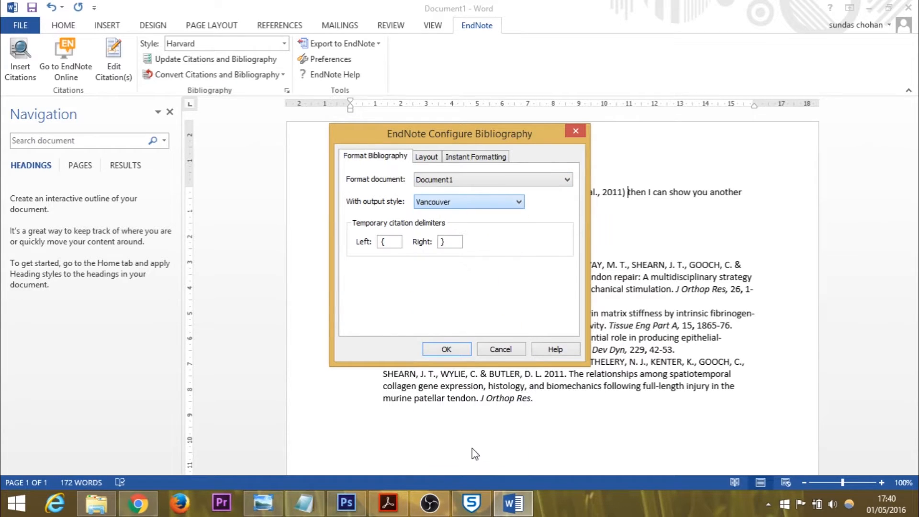
left_click(446, 348)
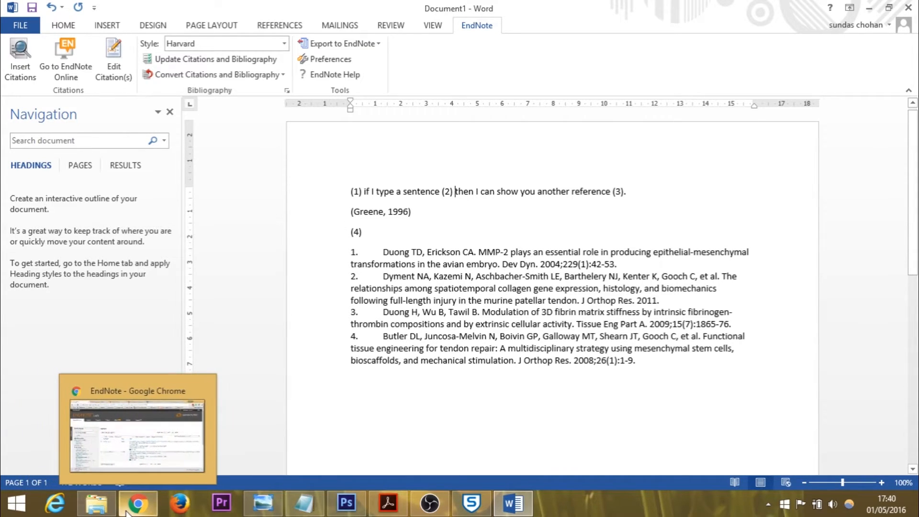
Reopen Configure Bibliography and switch the output style back to Harvard
left_click(224, 43)
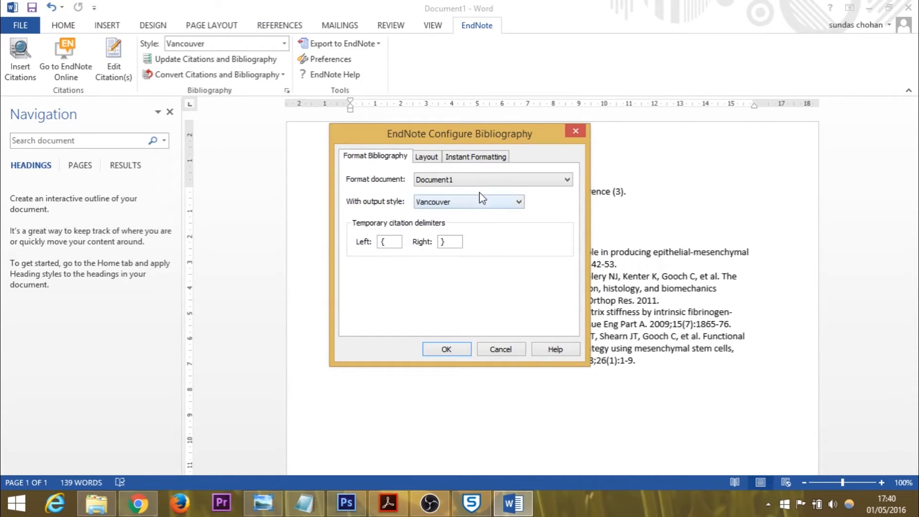
left_click(516, 201)
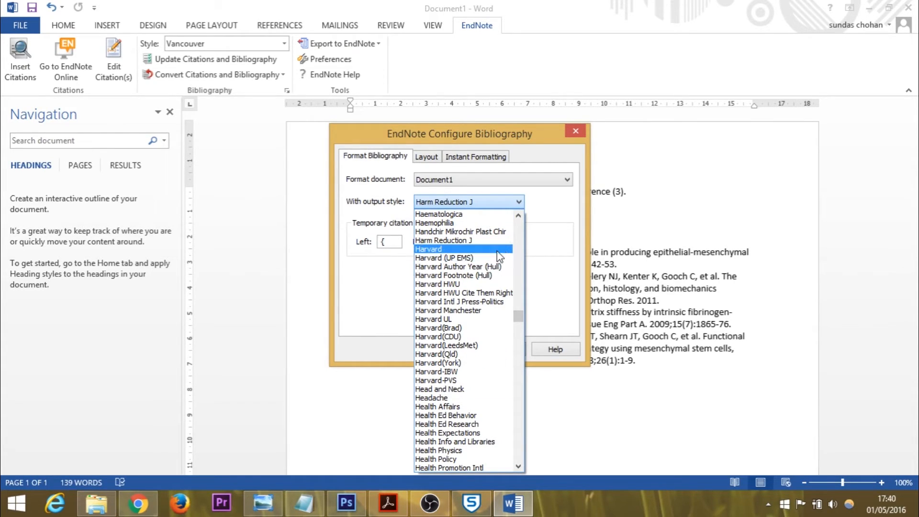
left_click(429, 249)
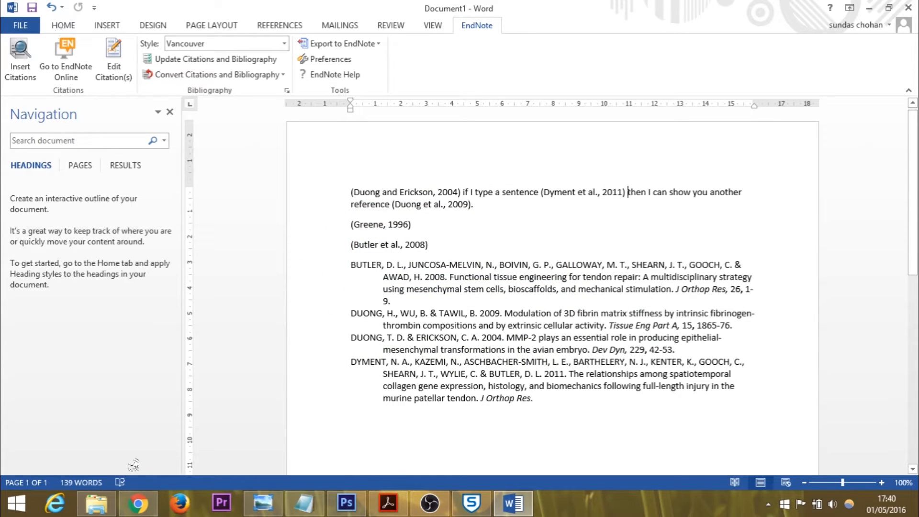
Run Find Duplicates in the EndNote library and delete the ticked duplicate references
left_click(136, 502)
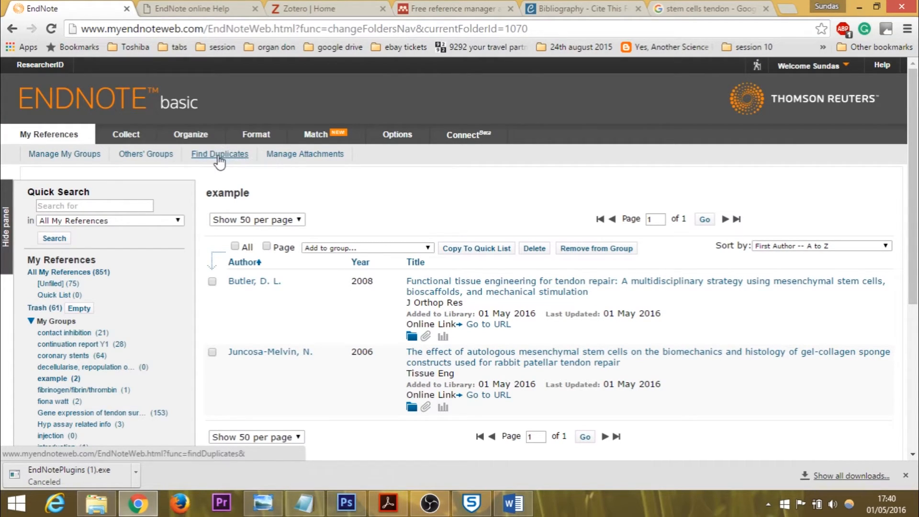
left_click(220, 153)
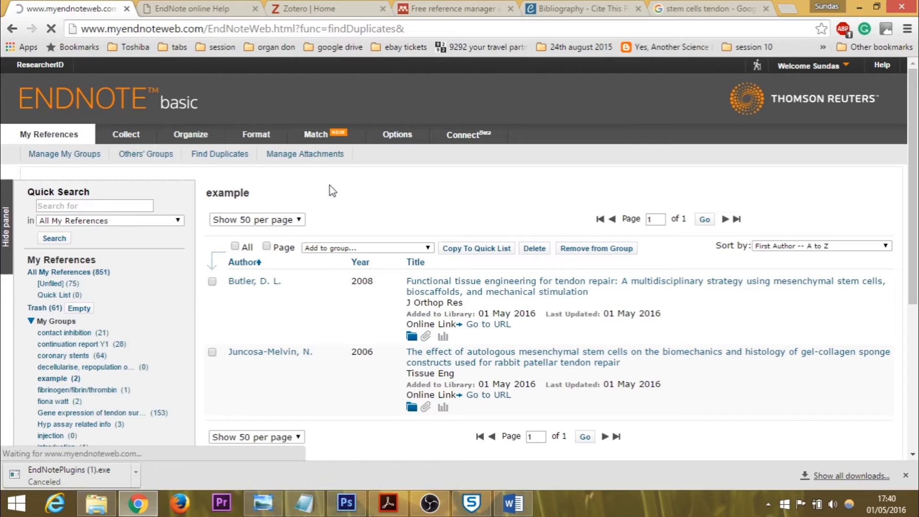
left_click(220, 153)
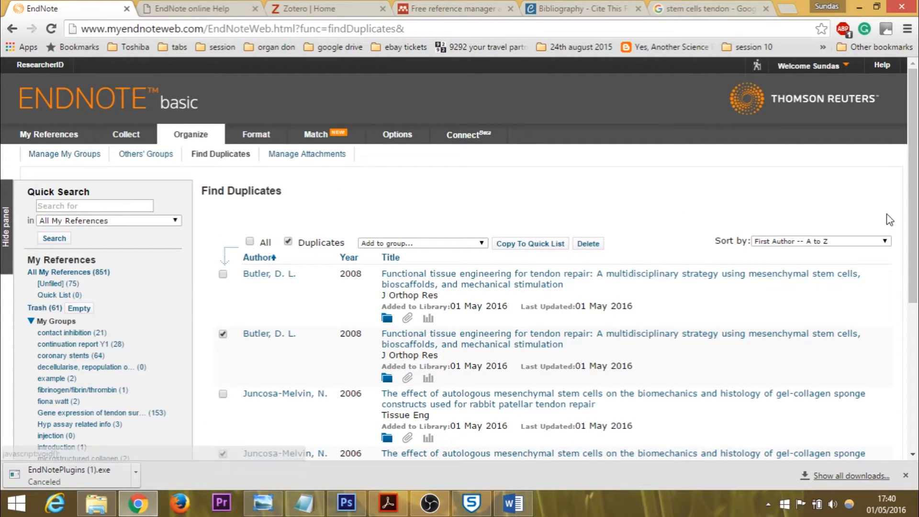
scroll("down", 3)
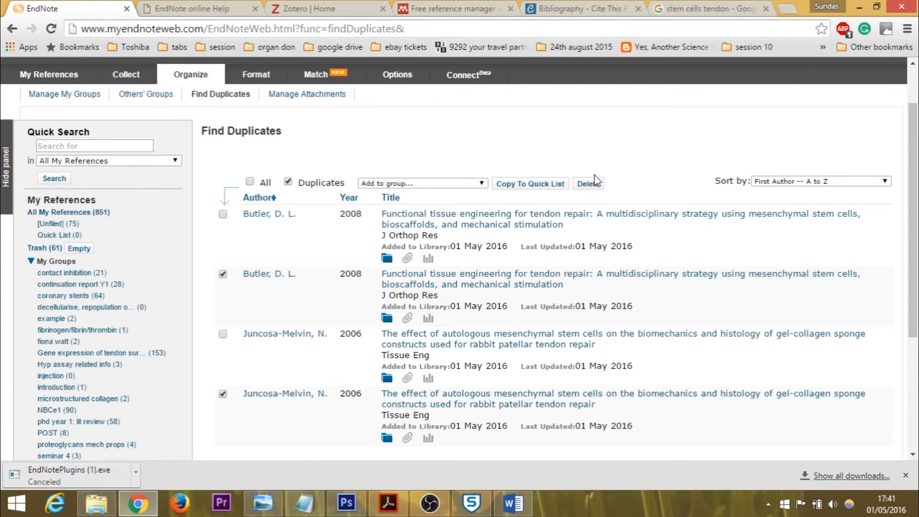
left_click(588, 184)
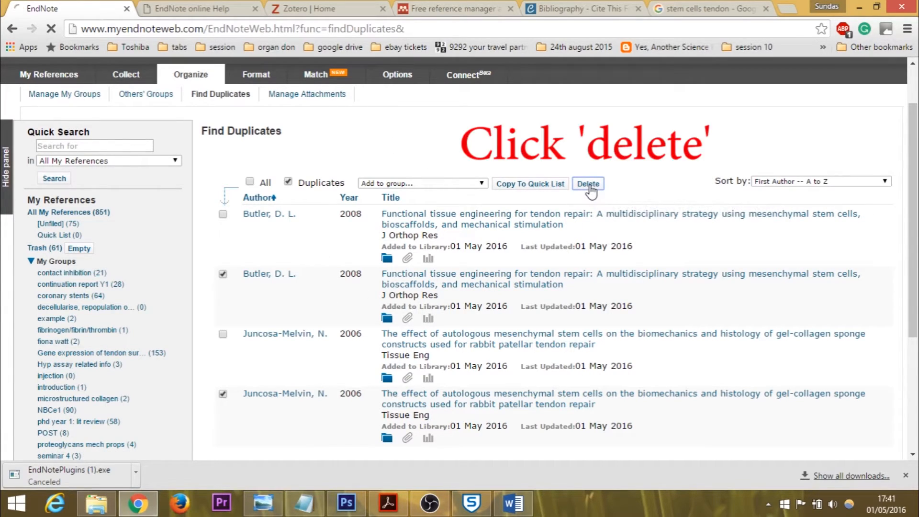
left_click(586, 184)
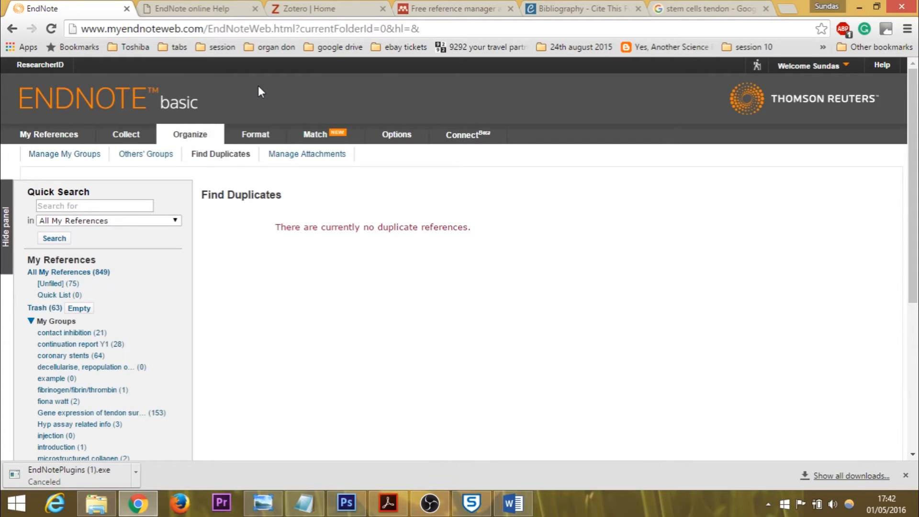
mouse_move(146, 160)
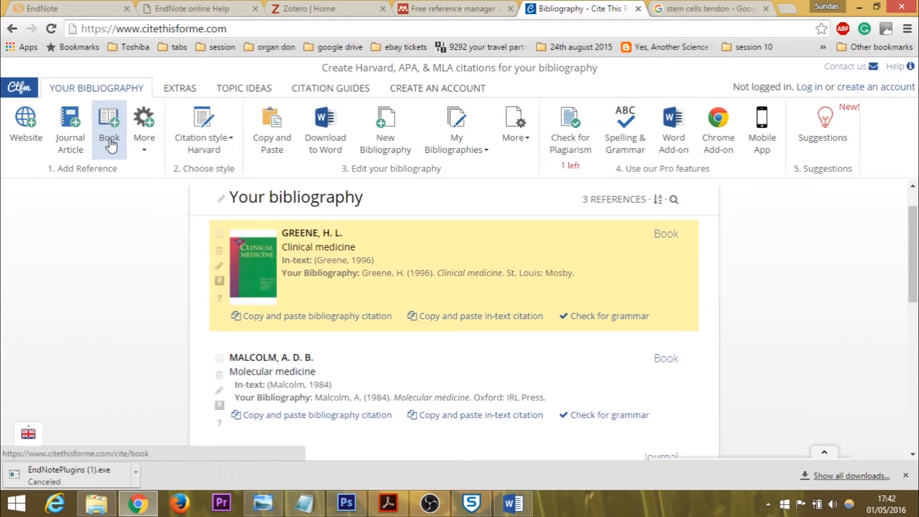
Search Cite This For Me books for 'clinical endocrinology'
left_click(108, 123)
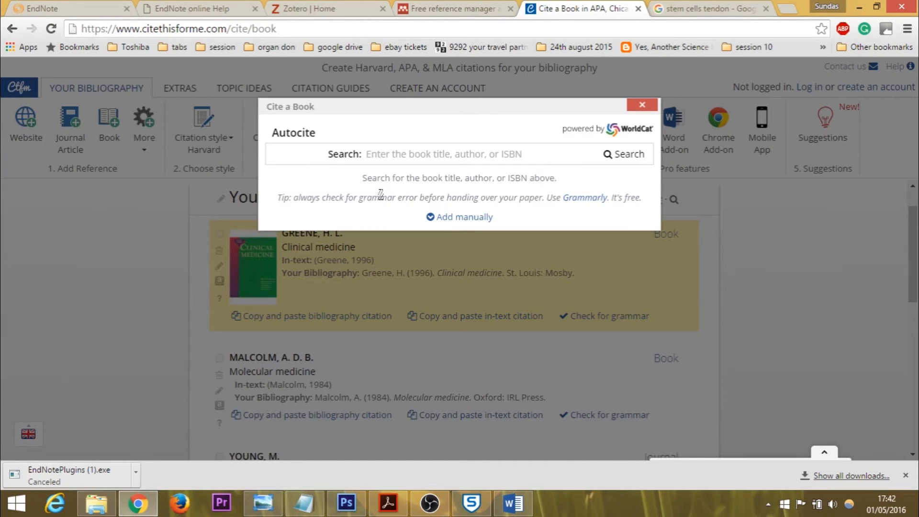
left_click(474, 153)
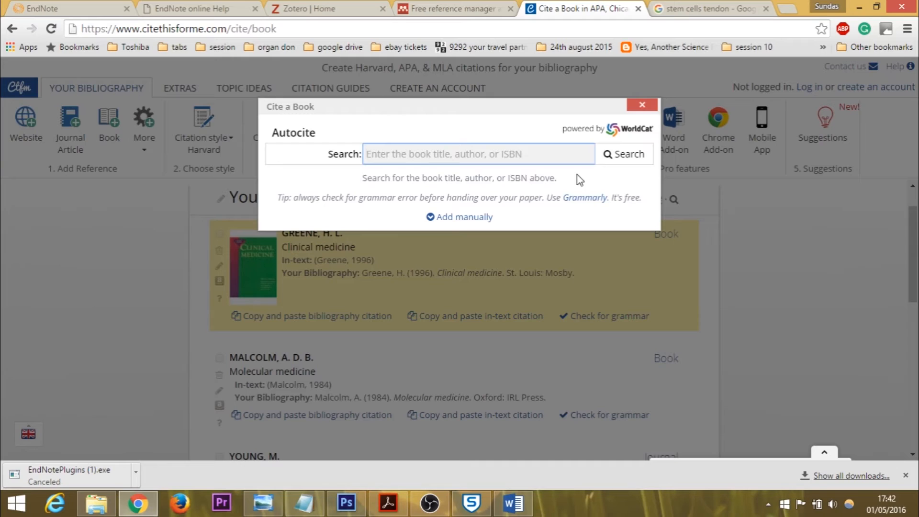
type("clicia")
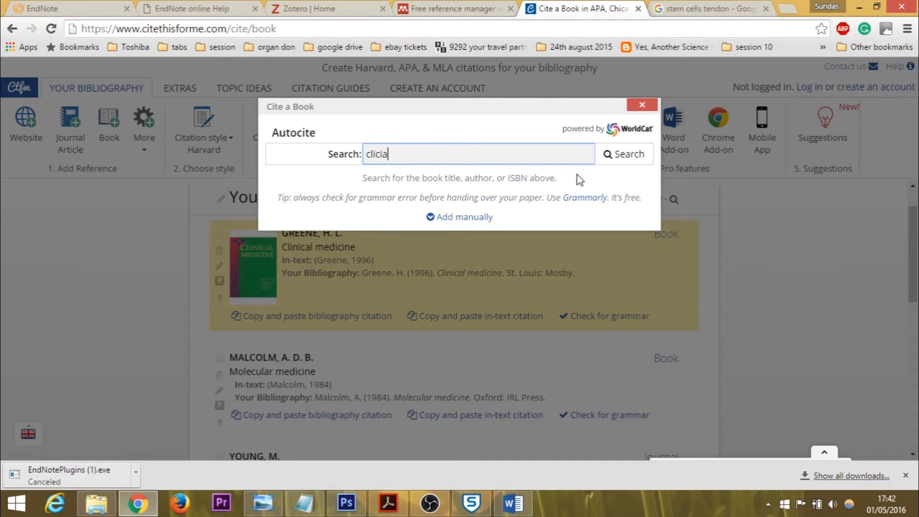
type("clinical endocrinology")
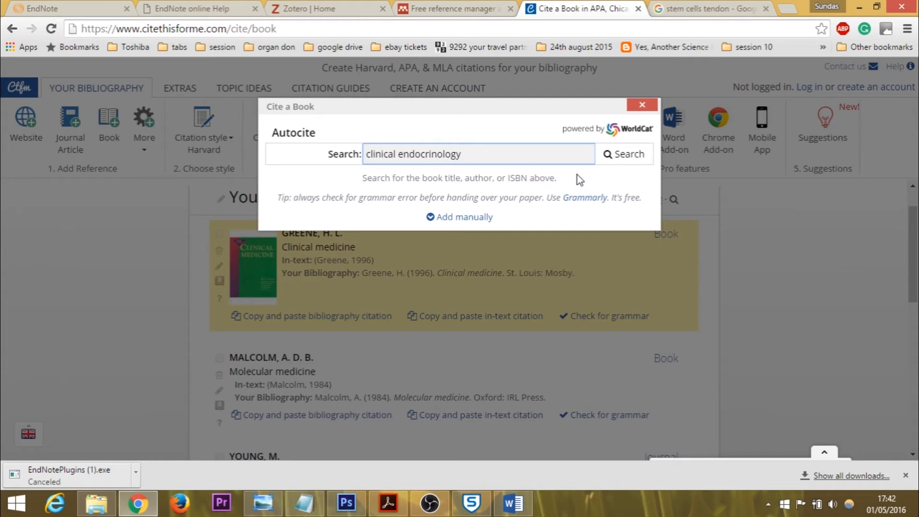
left_click(623, 153)
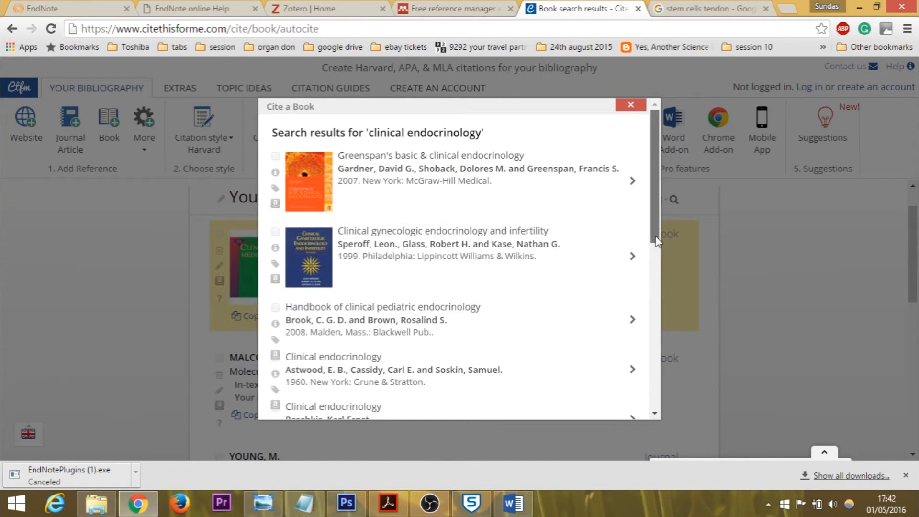
mouse_move(497, 180)
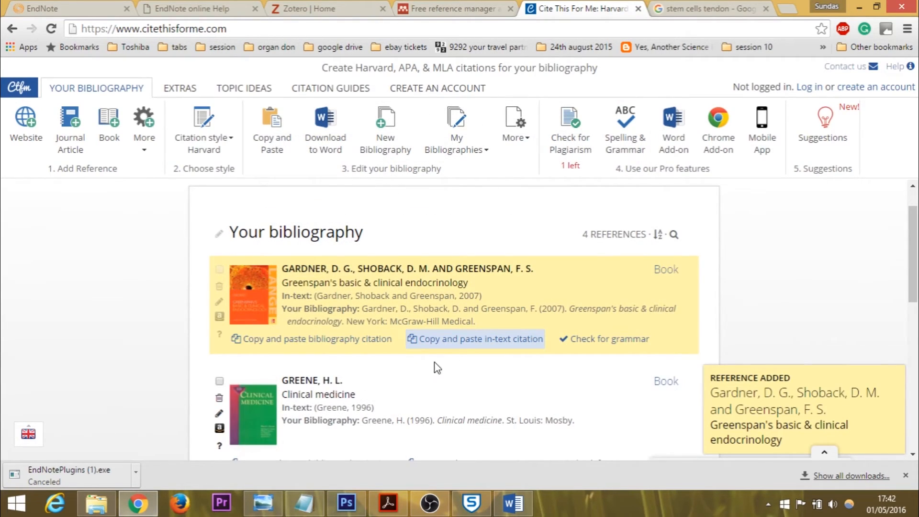
mouse_move(311, 338)
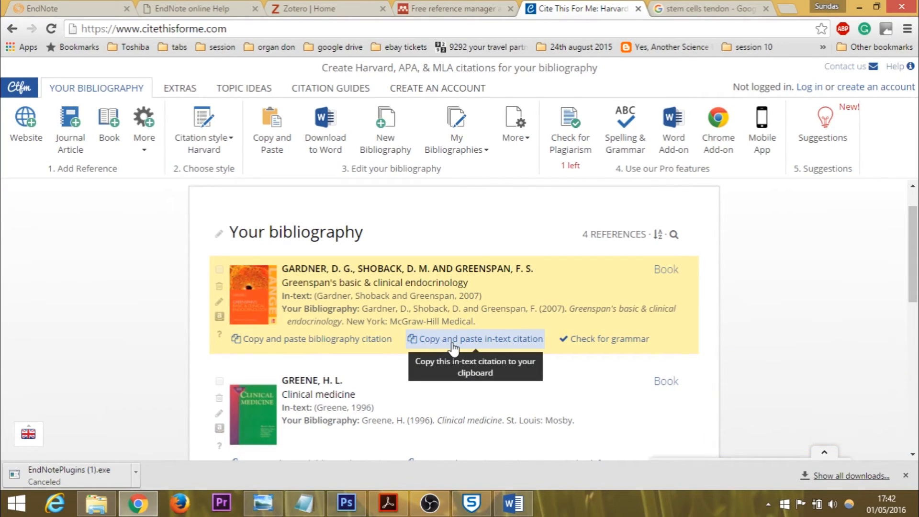
mouse_move(430, 346)
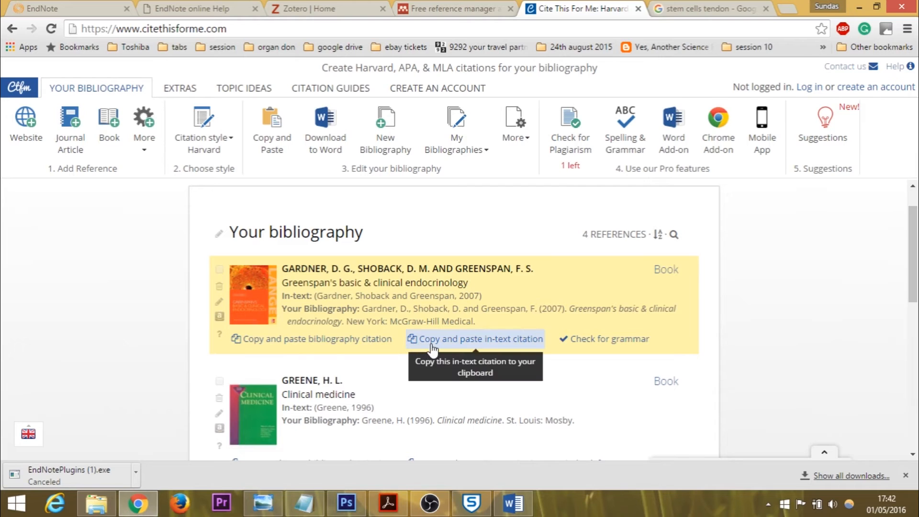
Copy the Greenspan endocrinology book's in-text citation and dismiss the premium upgrade notice
left_click(479, 339)
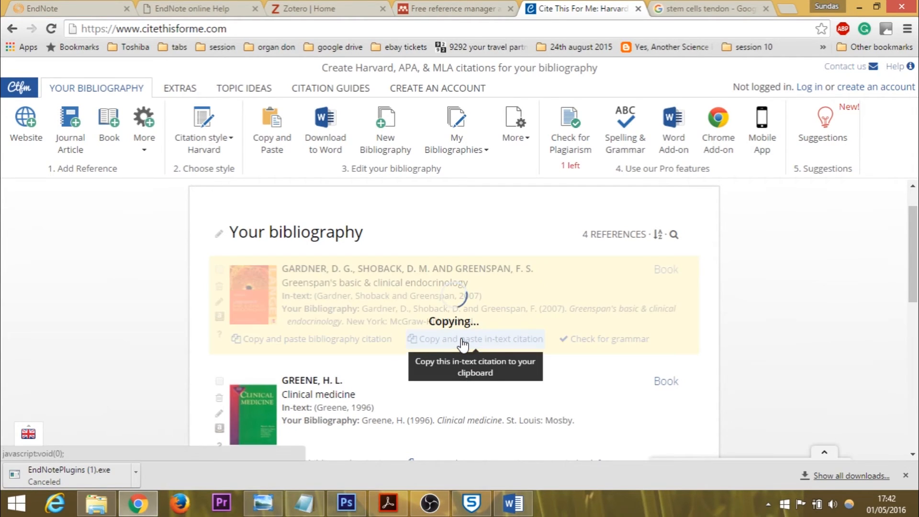
left_click(476, 338)
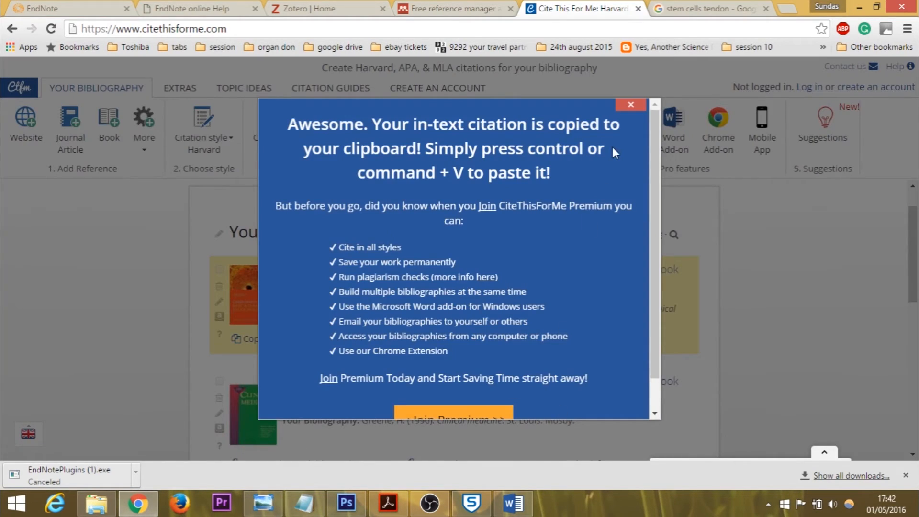
left_click(511, 503)
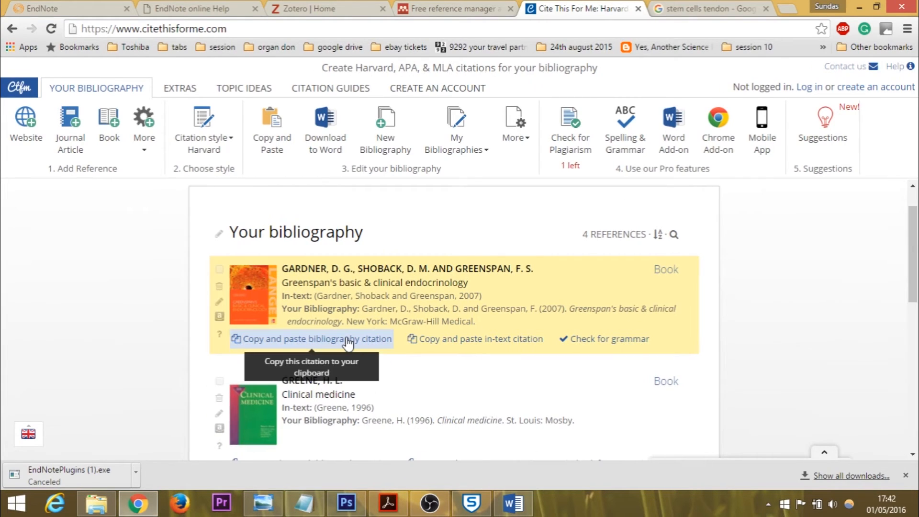
Copy the book's full bibliography entry to the clipboard
left_click(315, 338)
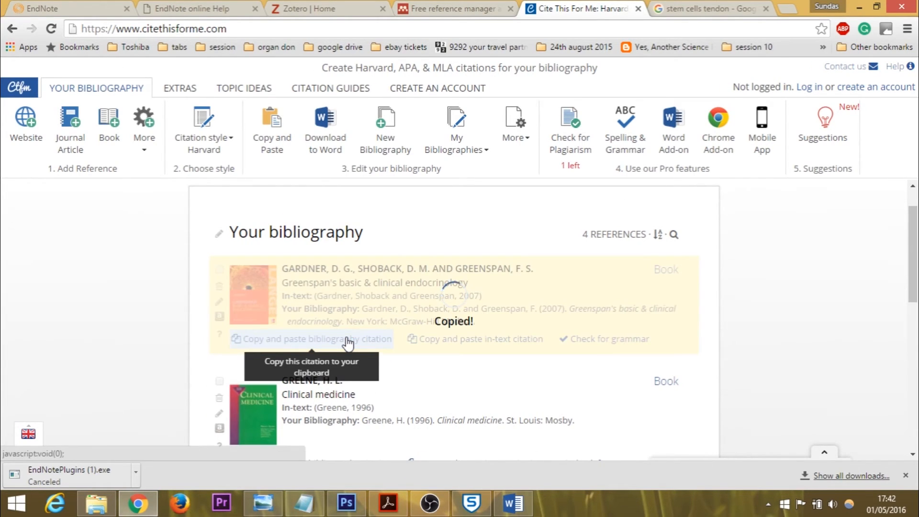
left_click(314, 338)
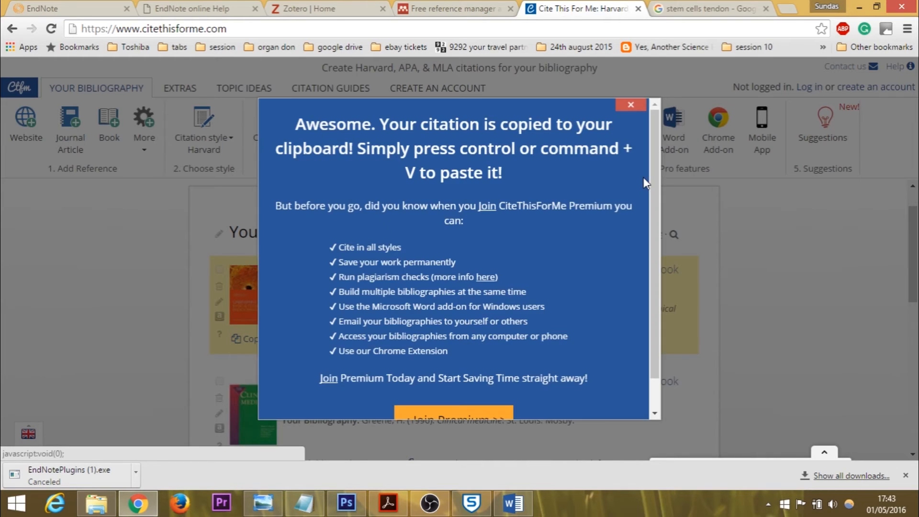
mouse_move(630, 106)
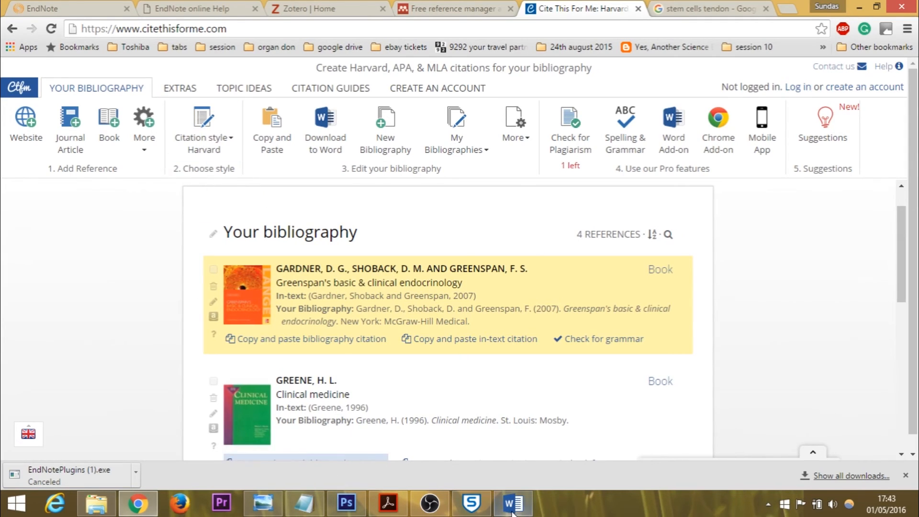
mouse_move(513, 502)
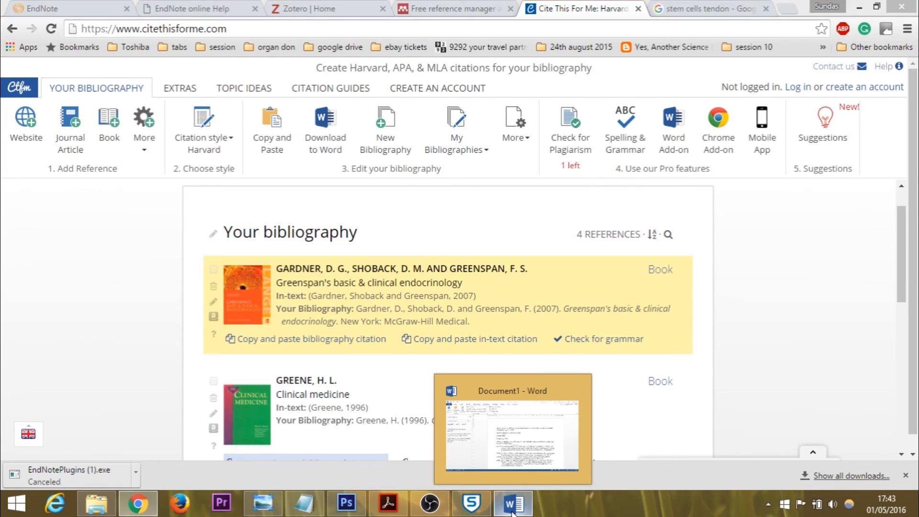
Paste the Gardner, Shoback and Greenspan (2007) reference into Word after the EndNote bibliography entries
left_click(512, 503)
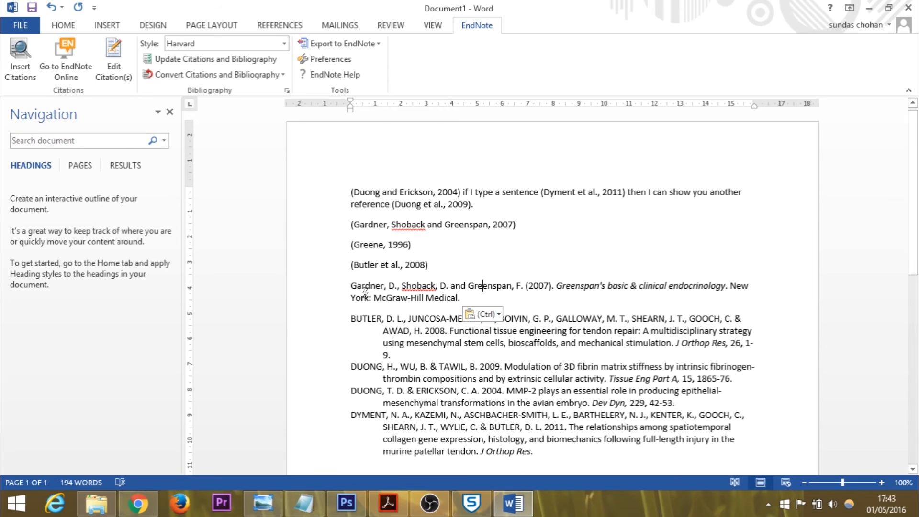
mouse_move(196, 433)
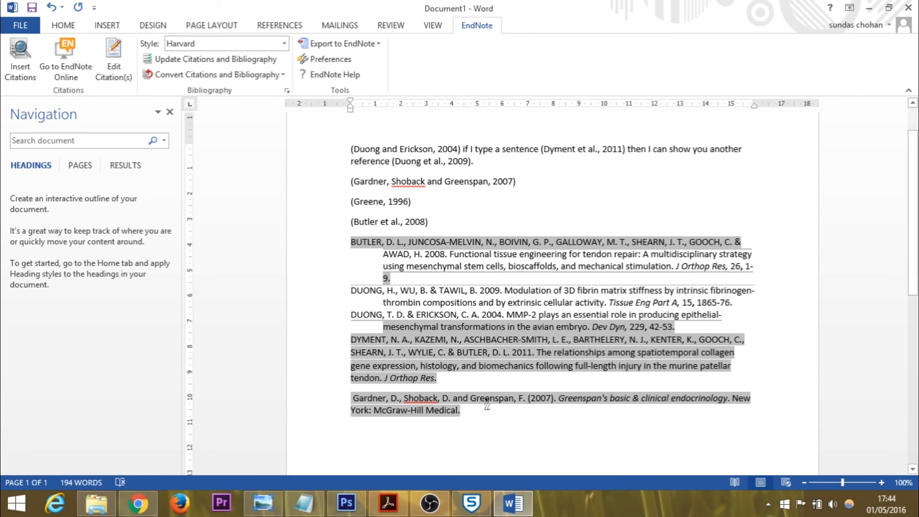
mouse_move(522, 404)
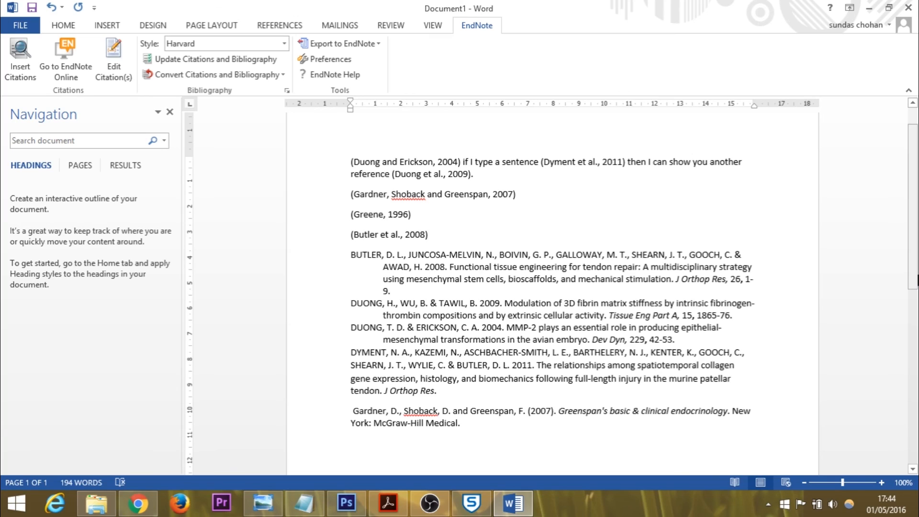
left_click(428, 235)
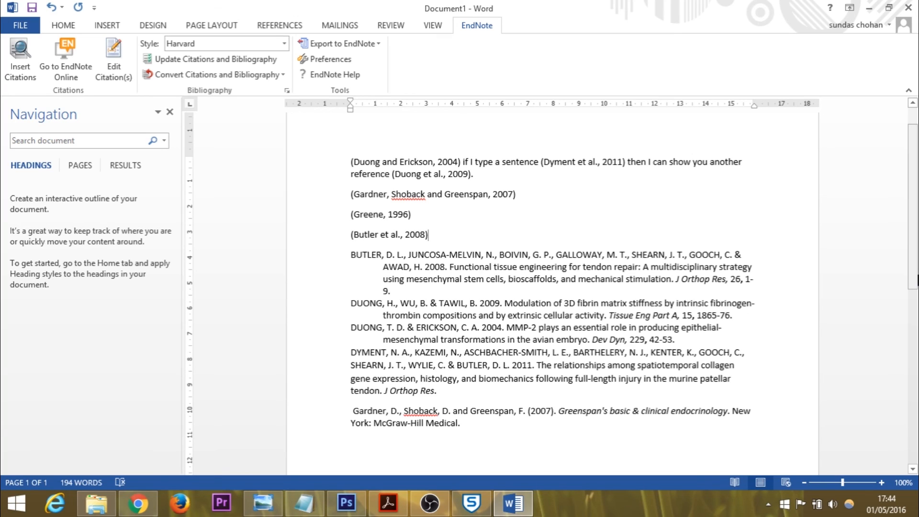